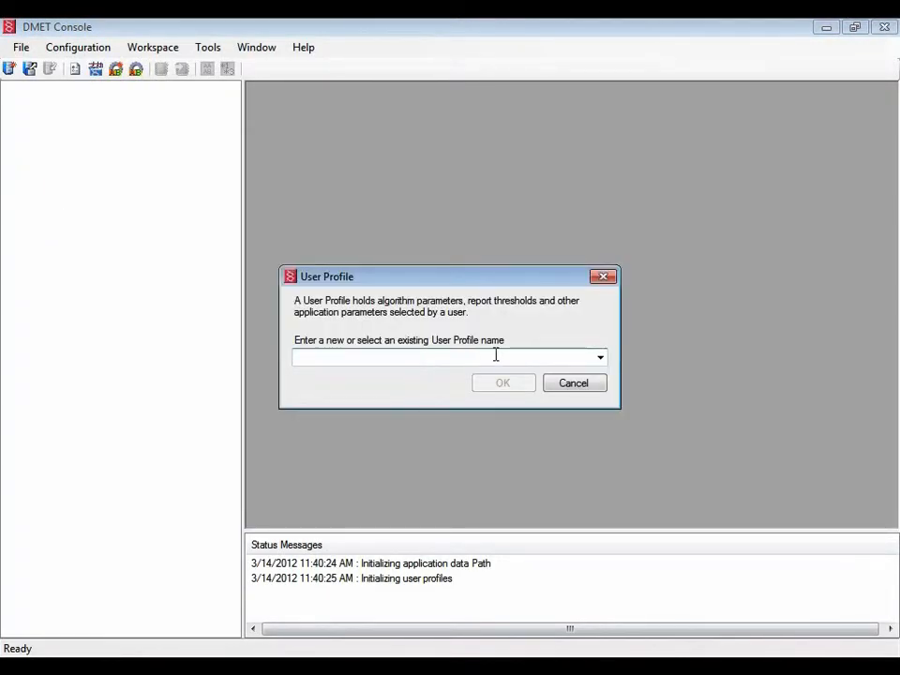
pyautogui.moveTo(388, 392)
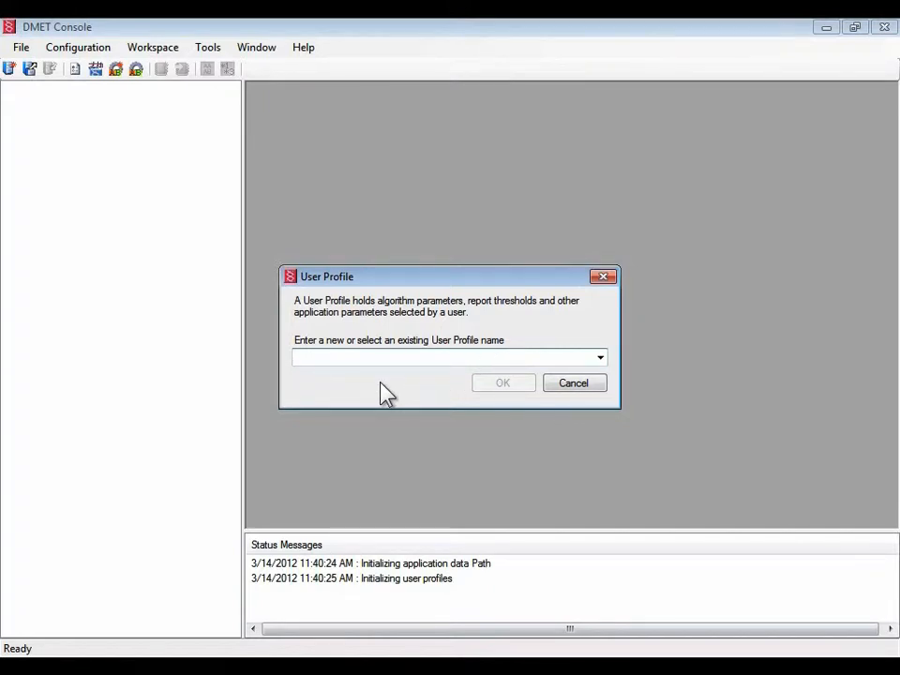
# Name the new user profile 'demo' and agree to create it
pyautogui.write('d')
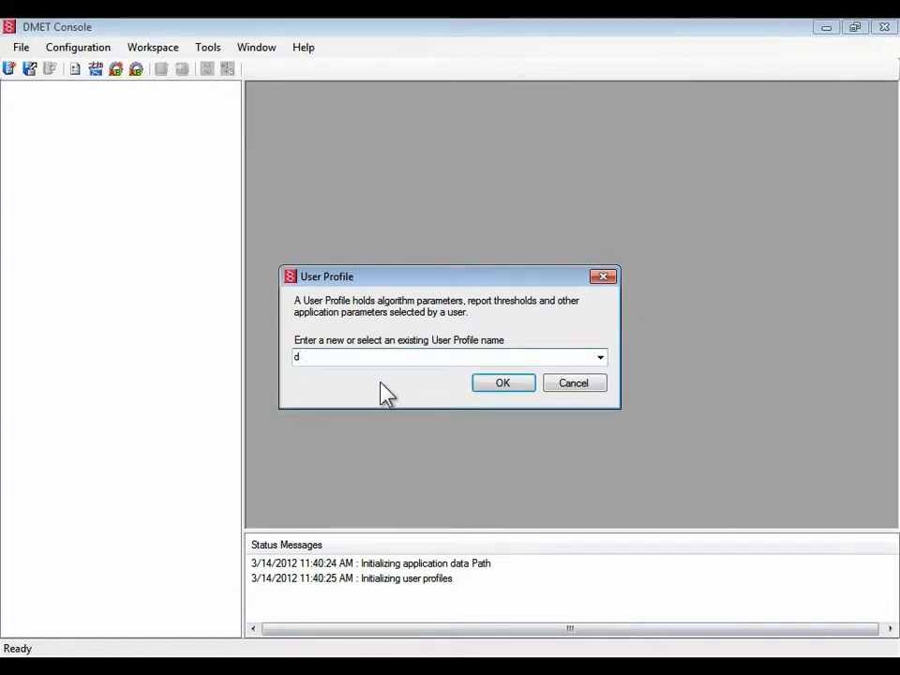
pyautogui.write('emo')
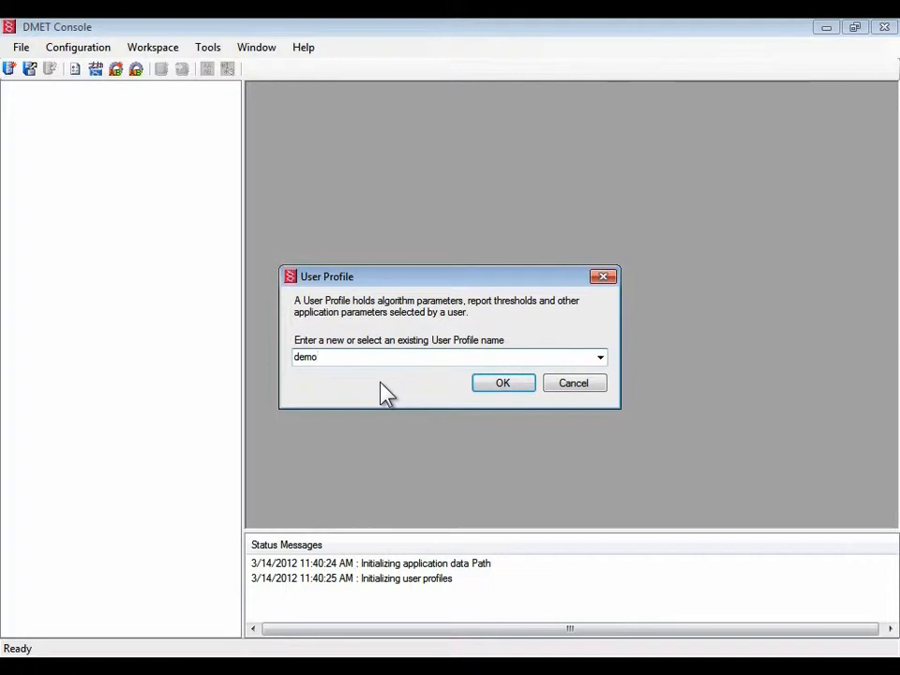
pyautogui.moveTo(502, 383)
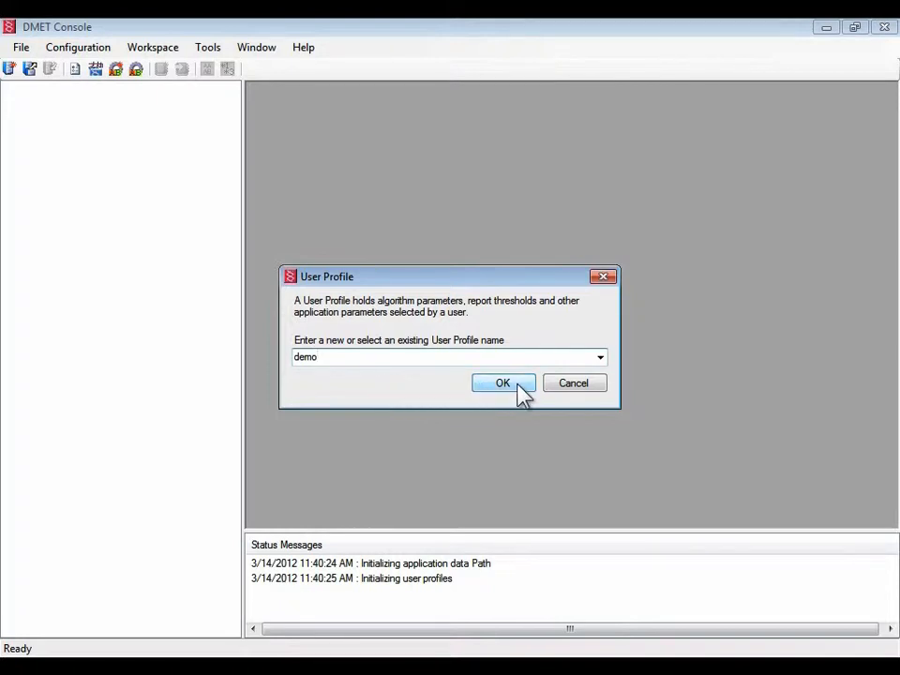
pyautogui.click(502, 382)
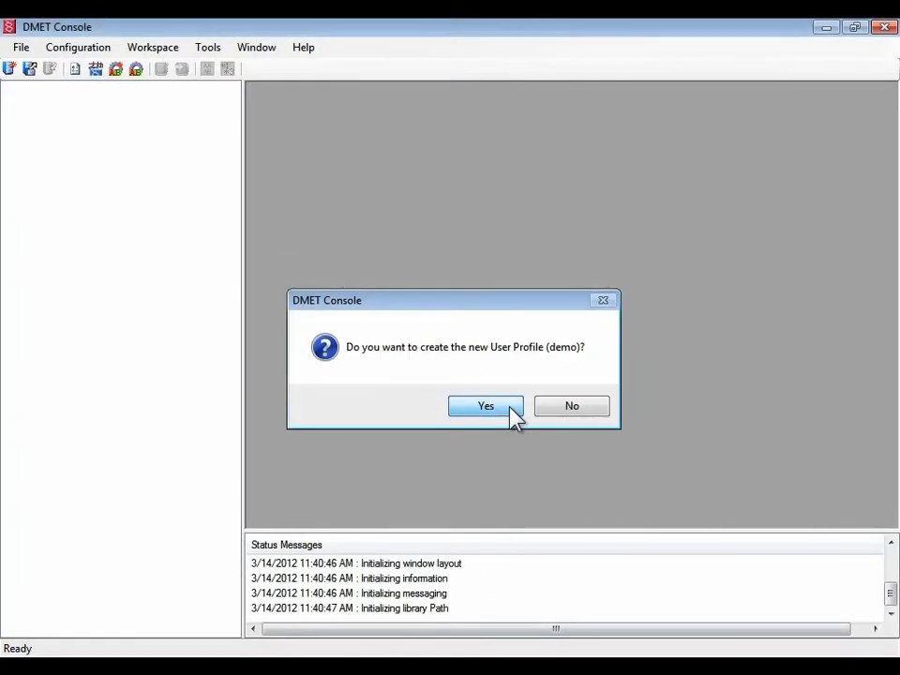
pyautogui.click(484, 405)
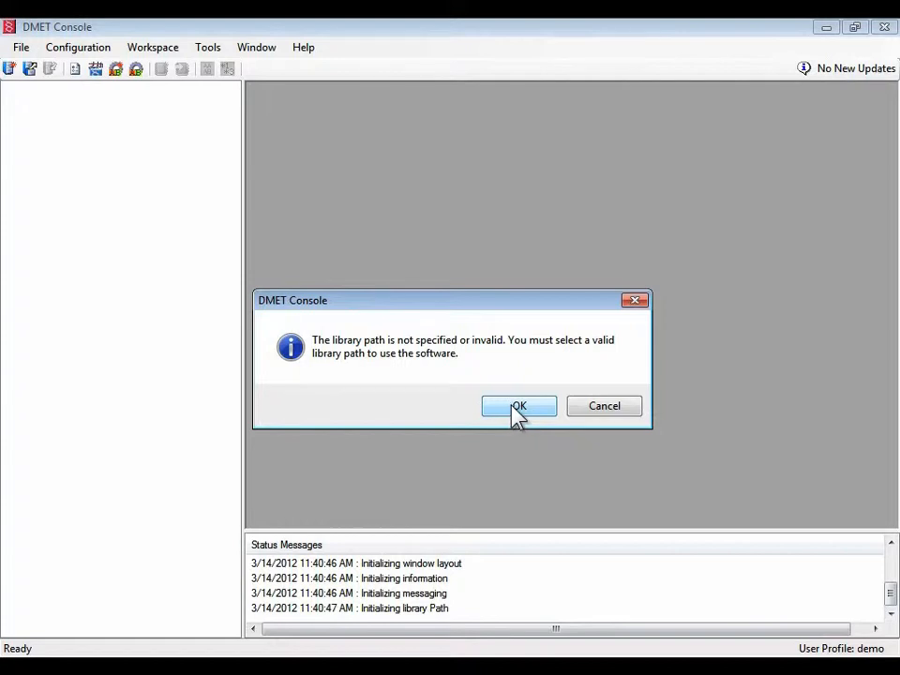
pyautogui.moveTo(544, 414)
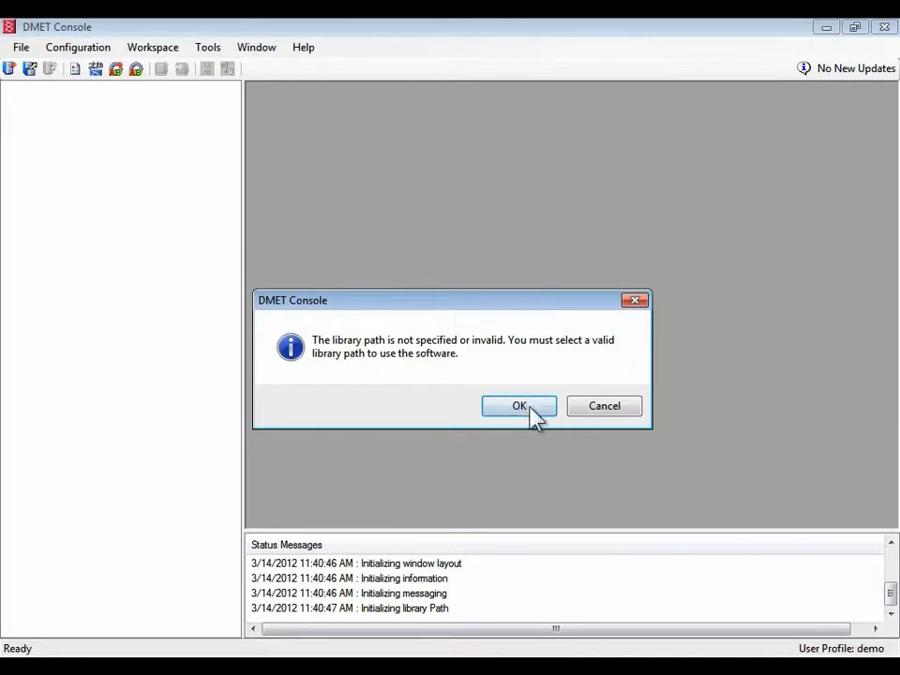
# Create a 'DMET library' folder on Local Disk (C:) and make it the library path
pyautogui.click(519, 405)
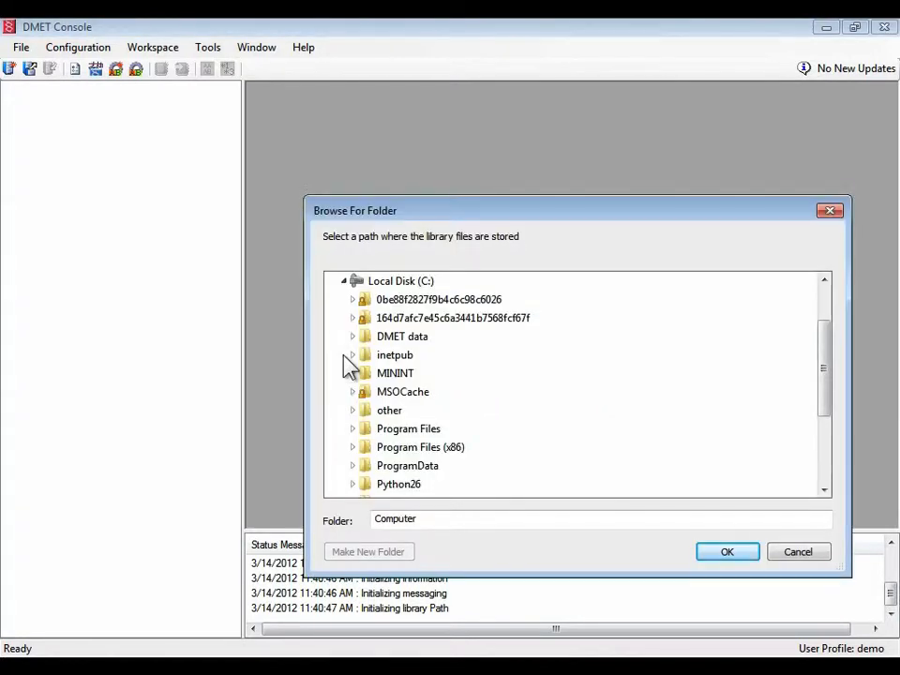
pyautogui.moveTo(402, 281)
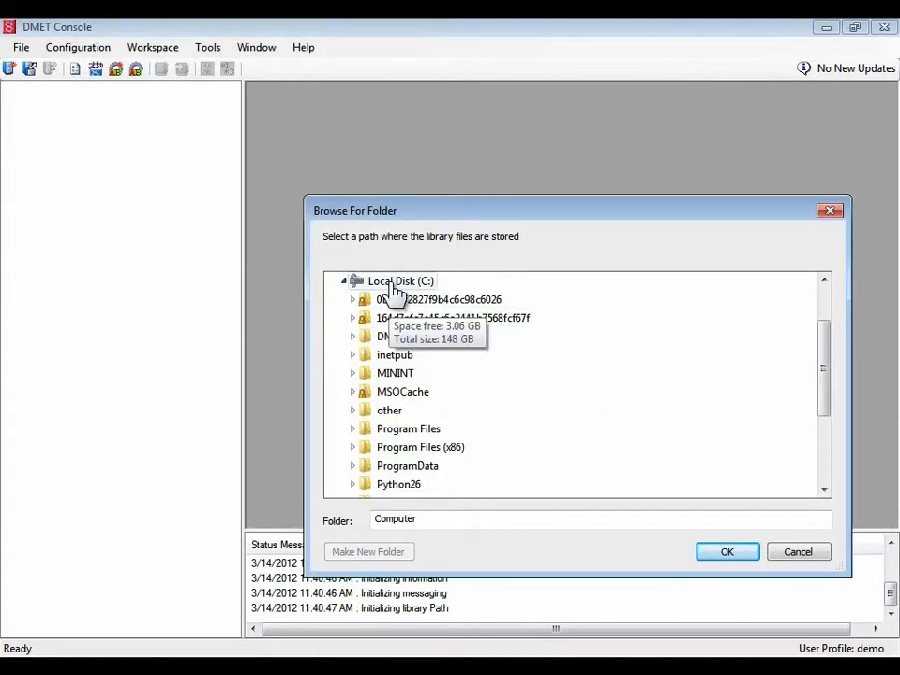
pyautogui.click(401, 281)
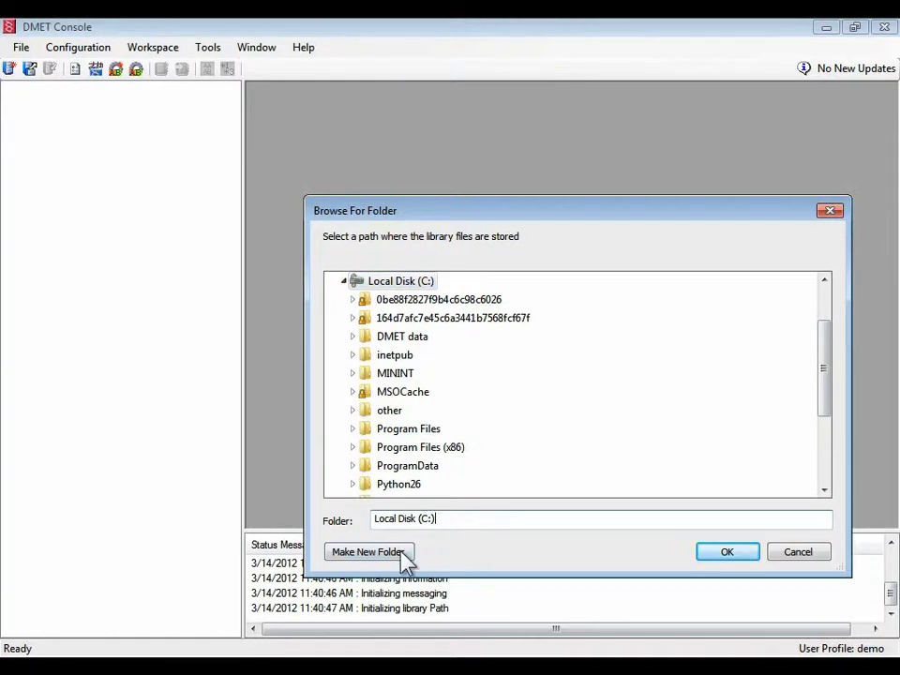
pyautogui.click(368, 551)
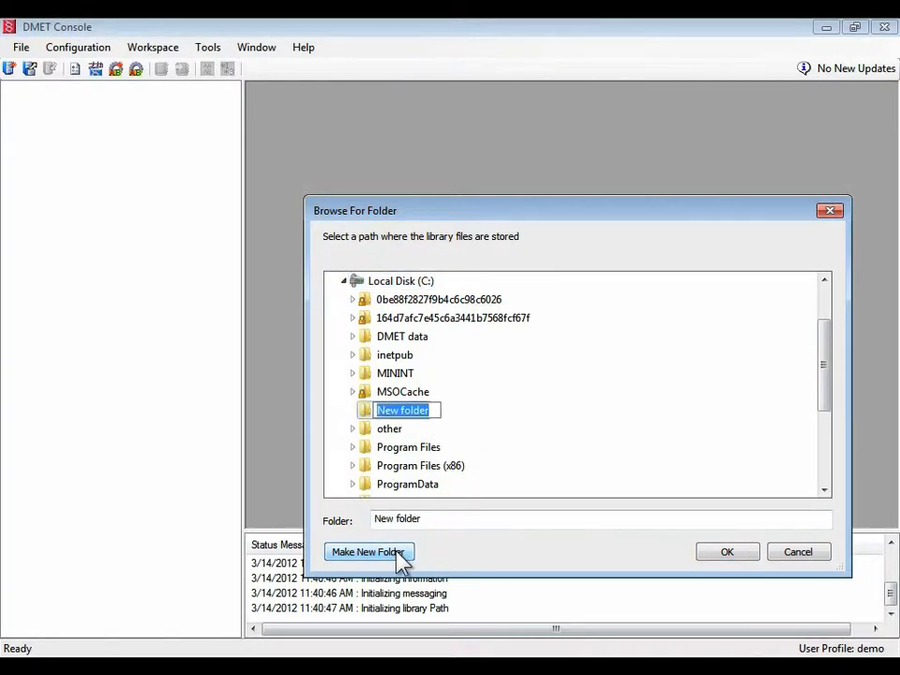
pyautogui.write('DMET library')
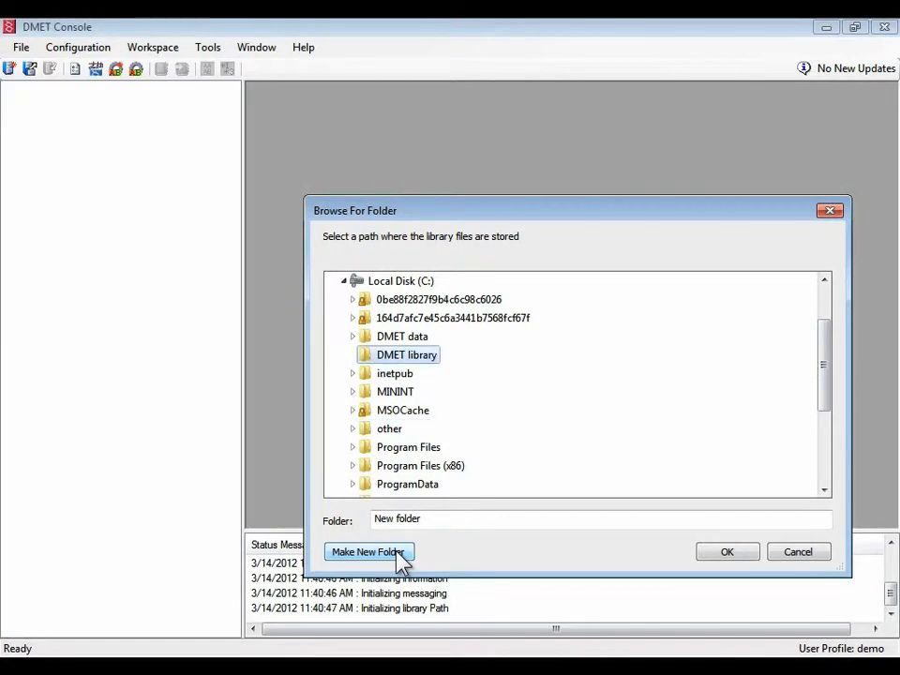
pyautogui.moveTo(727, 551)
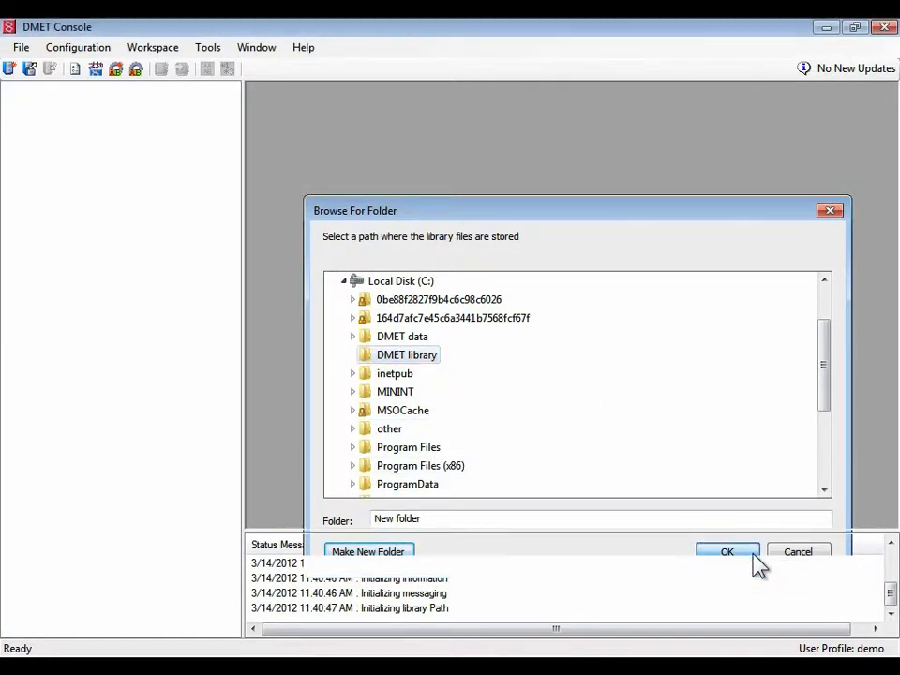
pyautogui.click(728, 551)
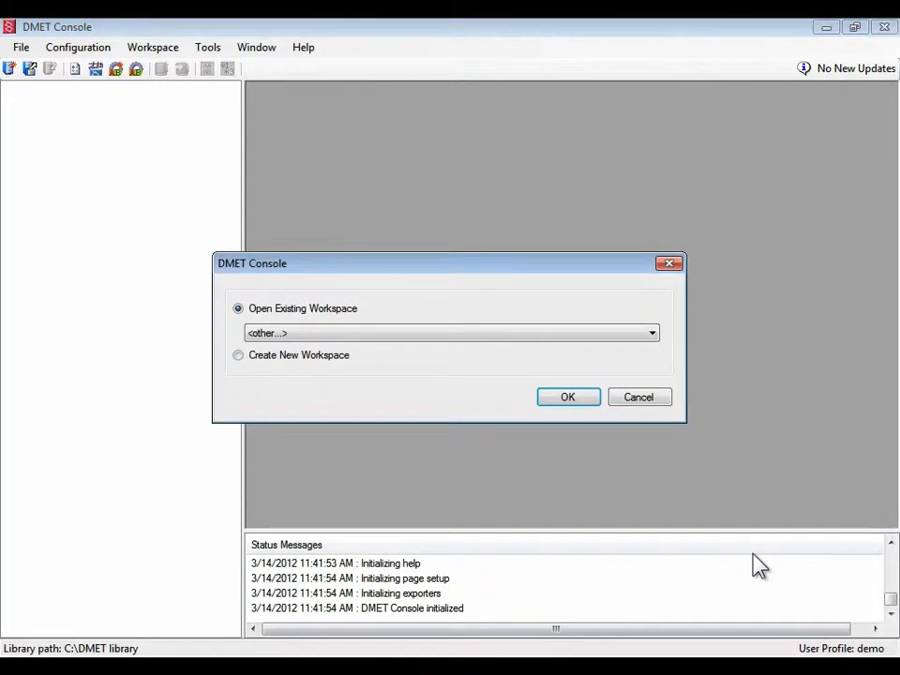
pyautogui.moveTo(596, 509)
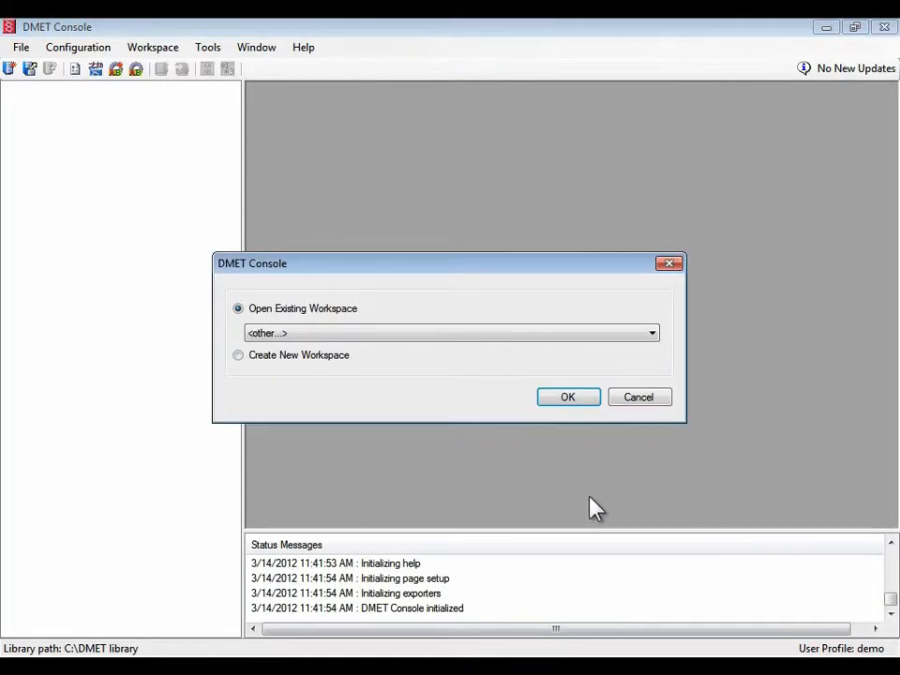
pyautogui.moveTo(378, 364)
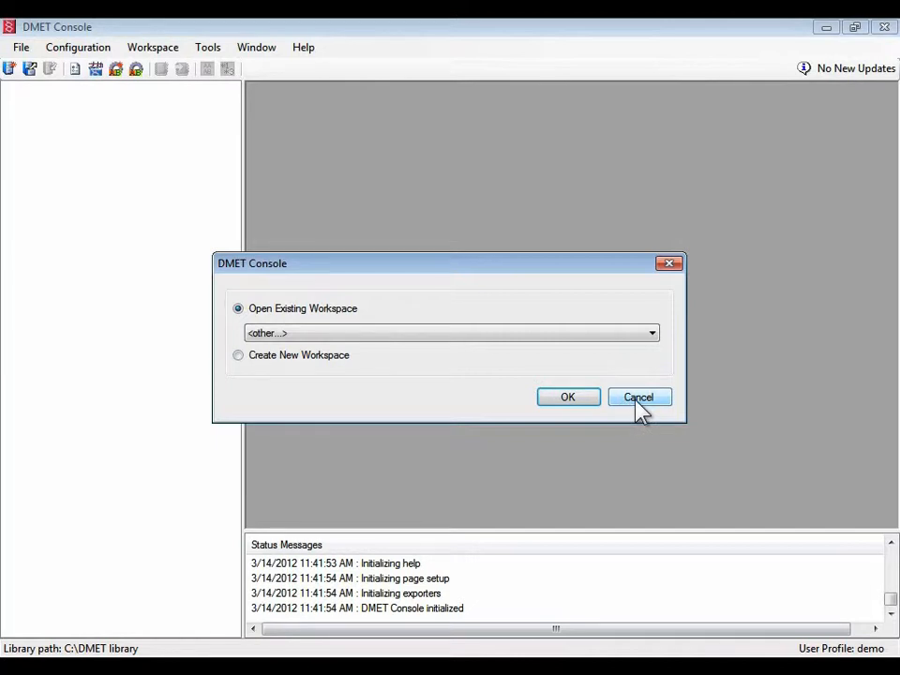
# Cancel the workspace prompt, leaving no workspace open
pyautogui.click(637, 397)
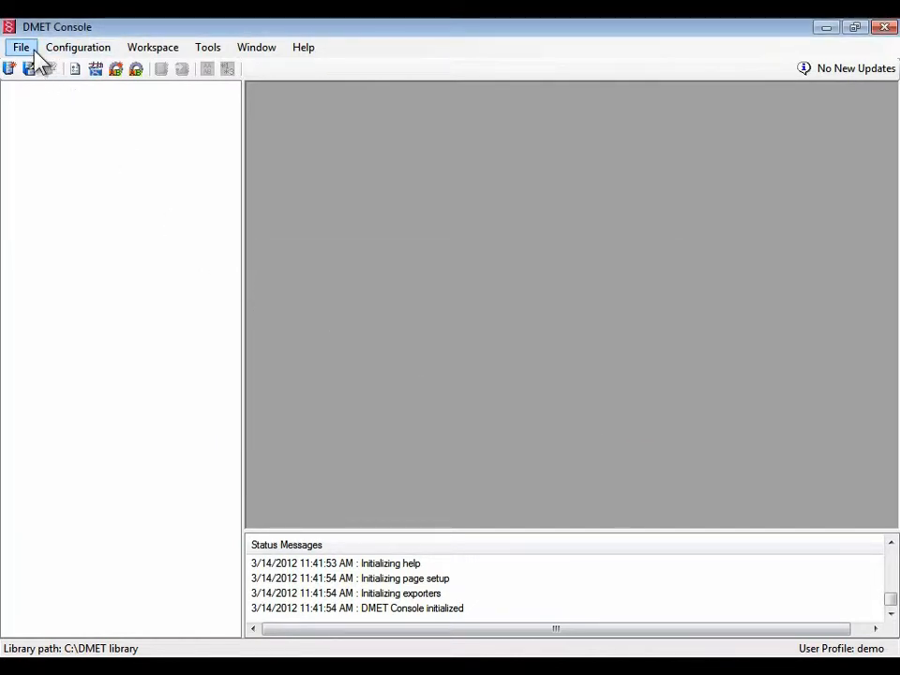
# Start the NetAffx library download and sign in with the account email and password
pyautogui.click(21, 47)
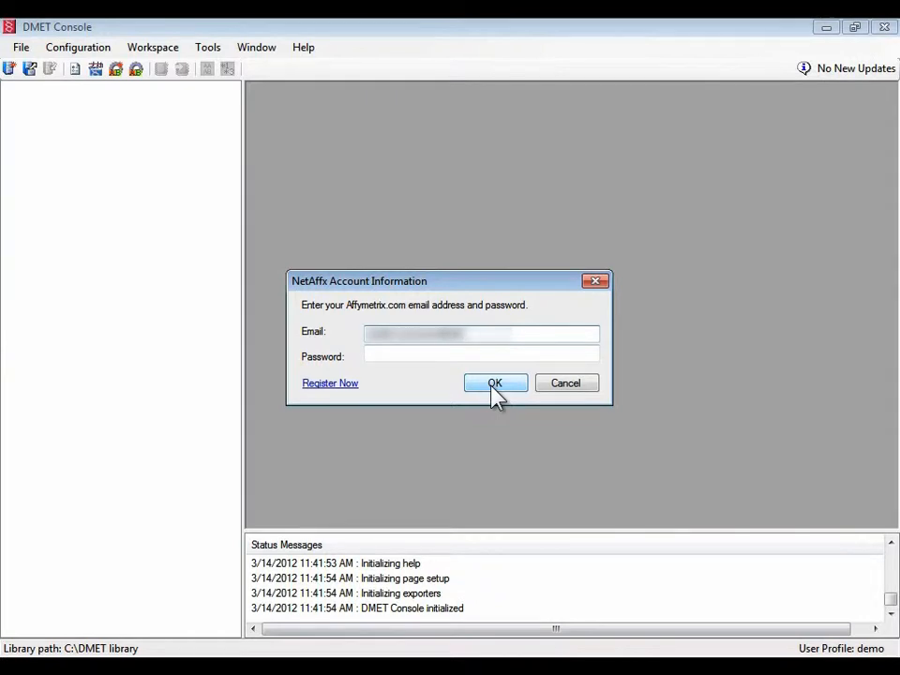
pyautogui.write('1')
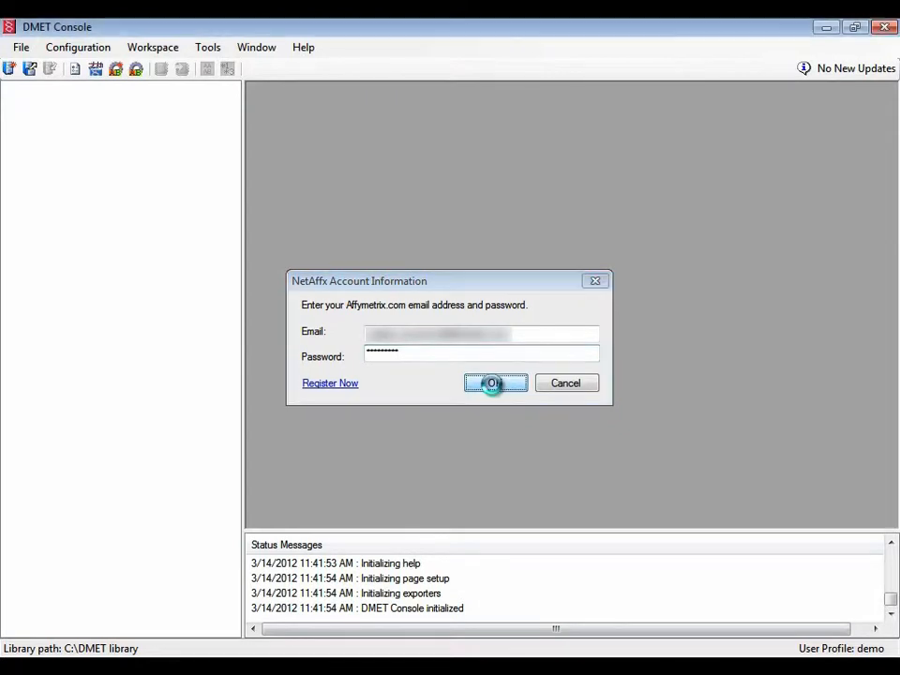
pyautogui.click(495, 382)
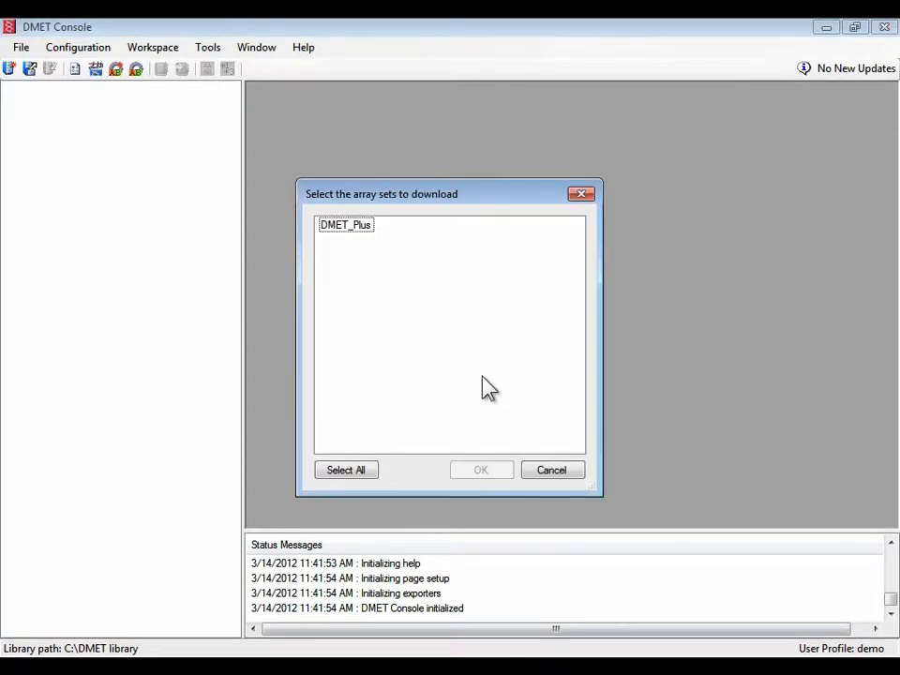
# Select the DMET_Plus array set and confirm so its library files download
pyautogui.click(345, 225)
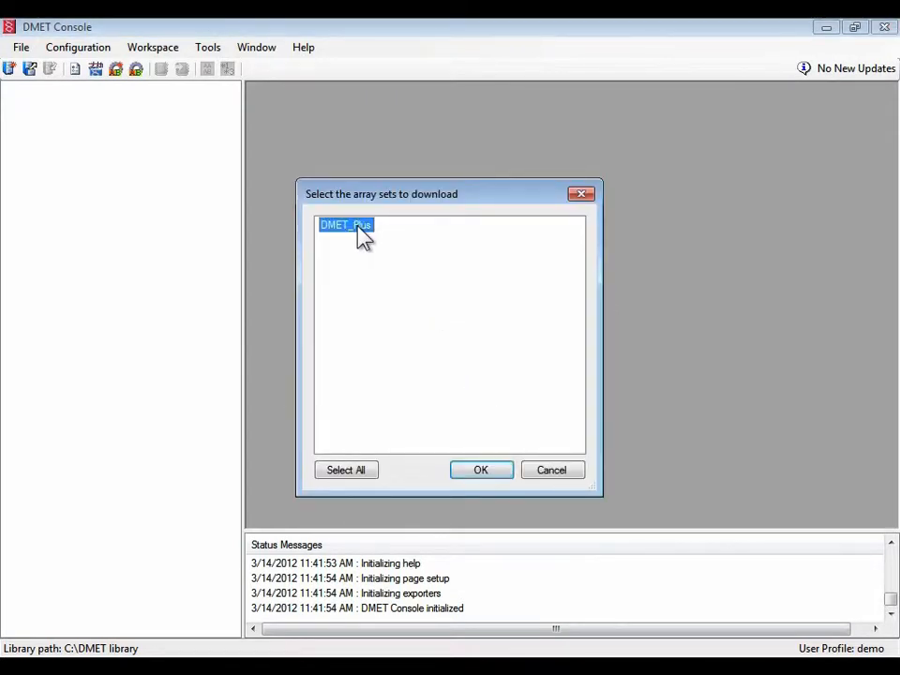
pyautogui.moveTo(442, 365)
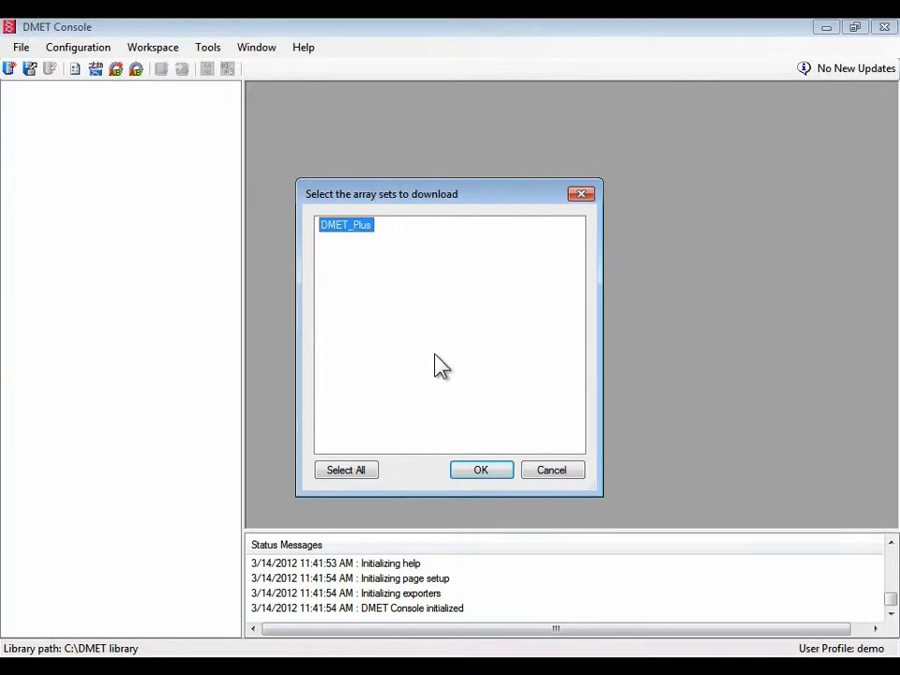
pyautogui.moveTo(480, 469)
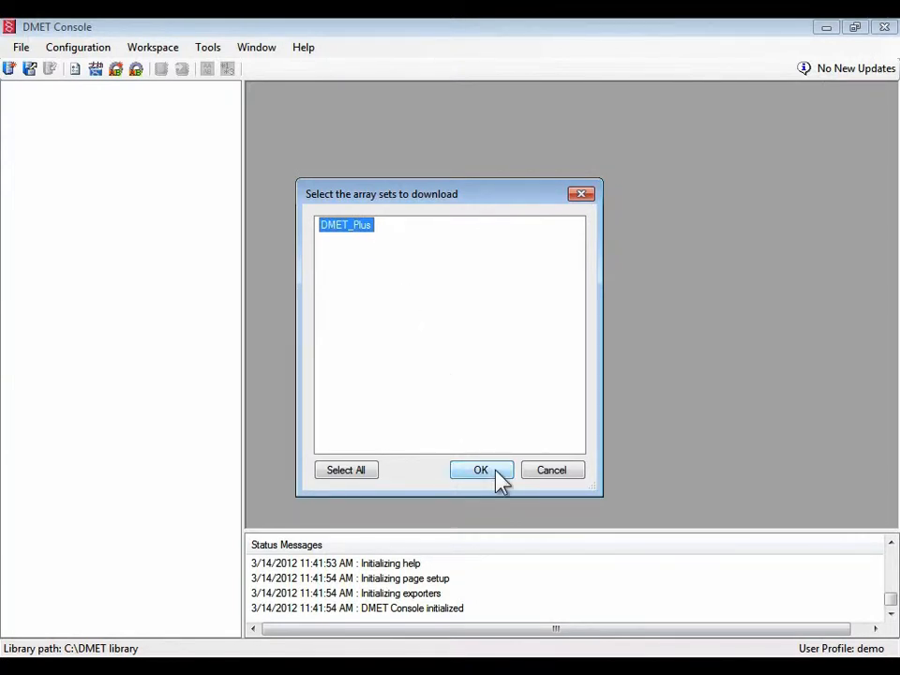
pyautogui.click(480, 469)
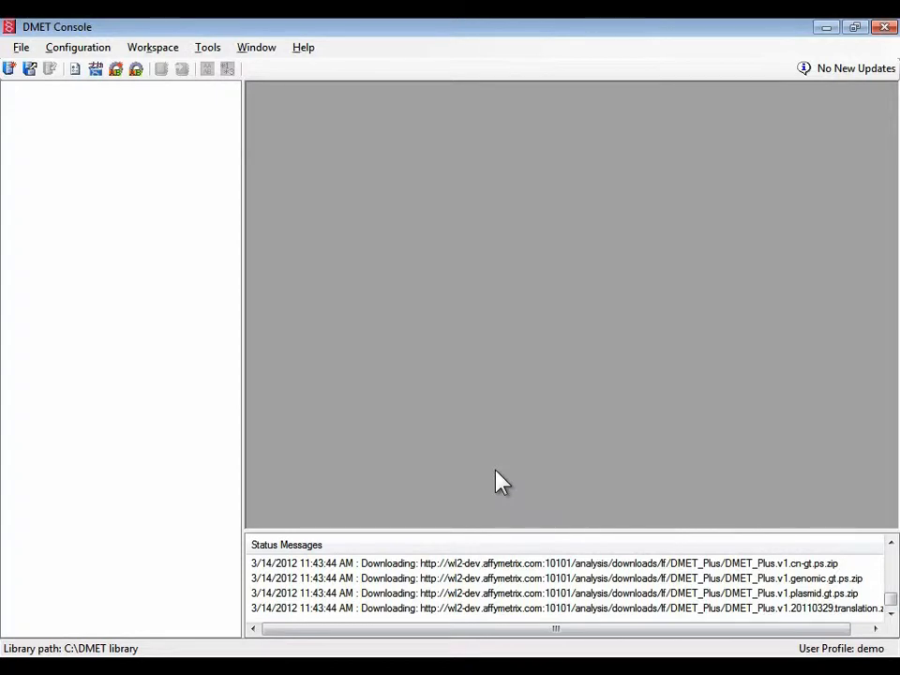
pyautogui.moveTo(230, 270)
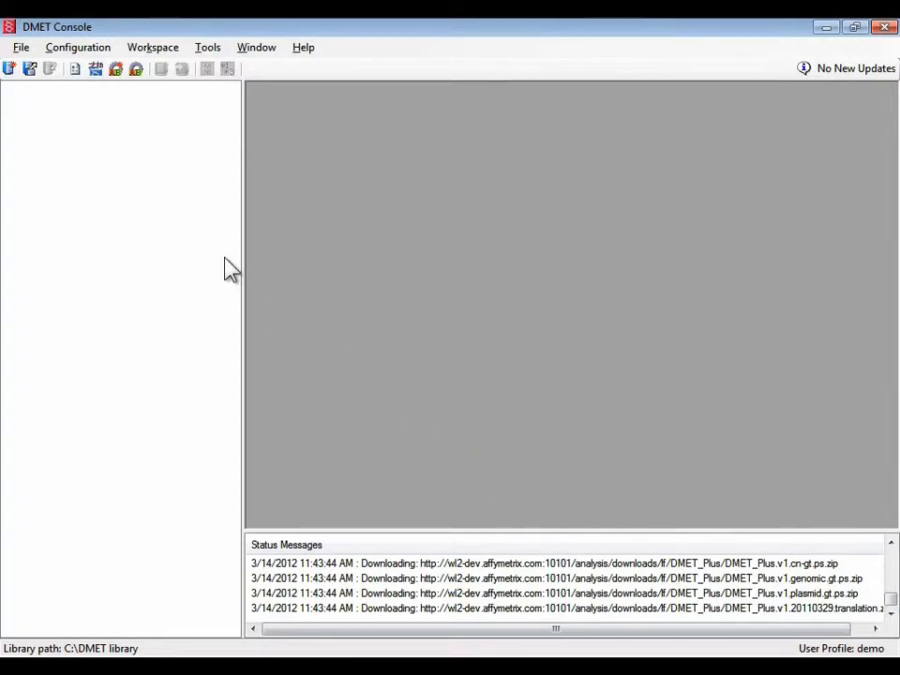
pyautogui.moveTo(90, 90)
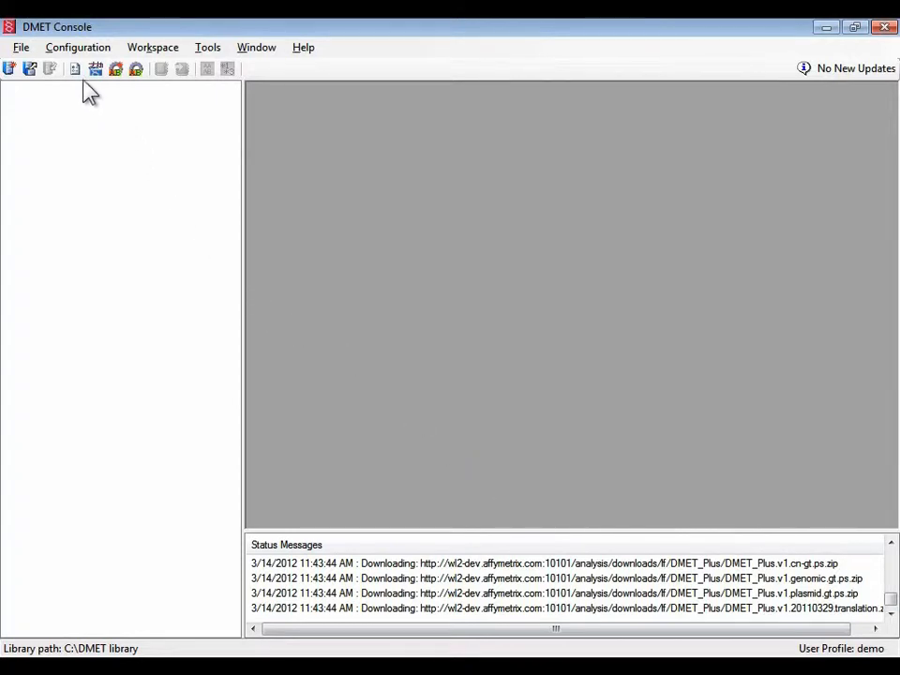
pyautogui.moveTo(75, 67)
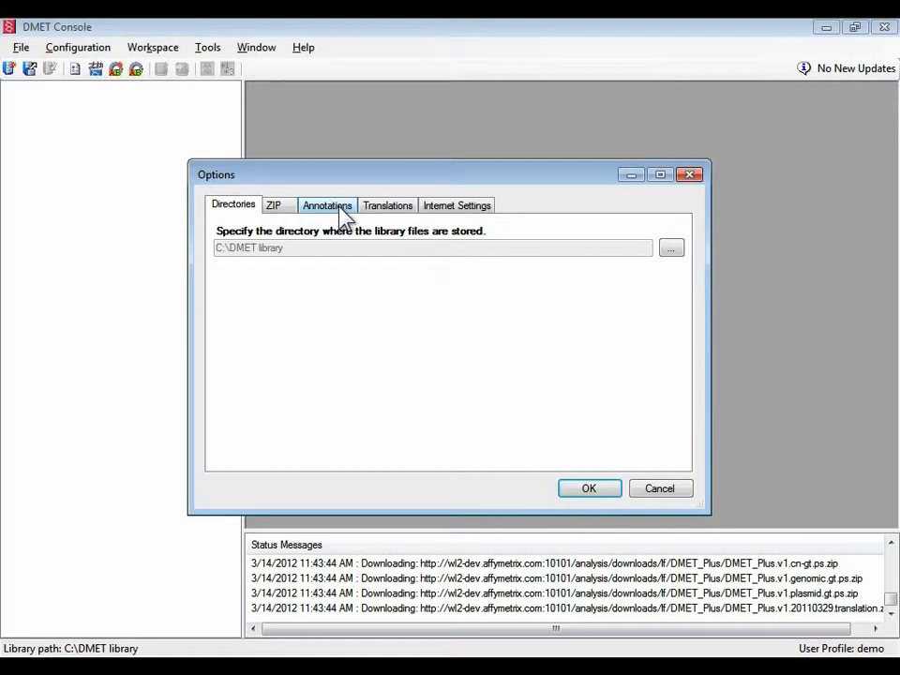
# Assign DMET_Plus.v1.20110329.dc_annot.csv as the annotation file in the Annotations options
pyautogui.click(327, 204)
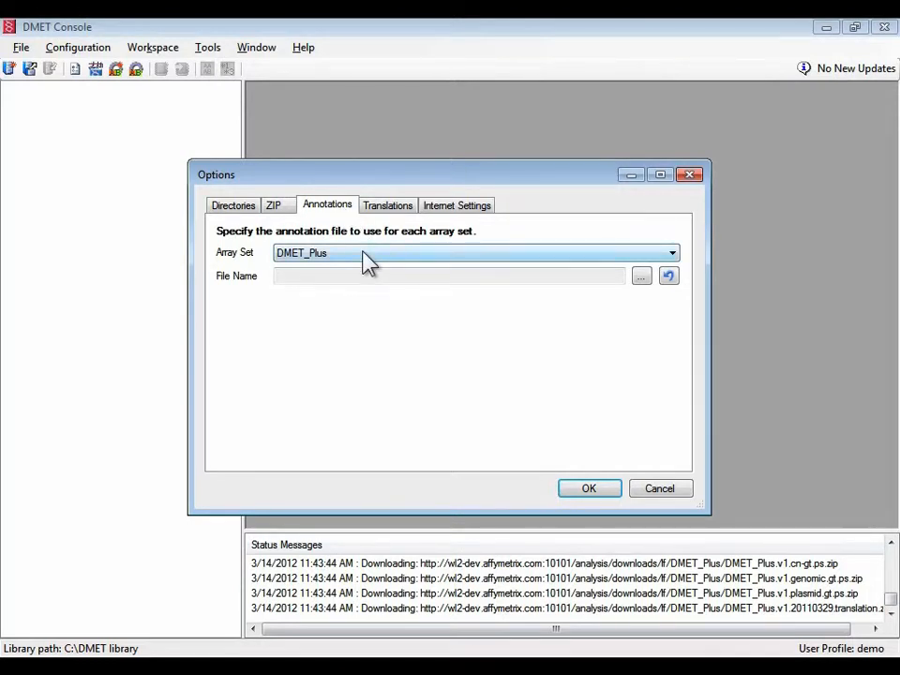
pyautogui.moveTo(390, 270)
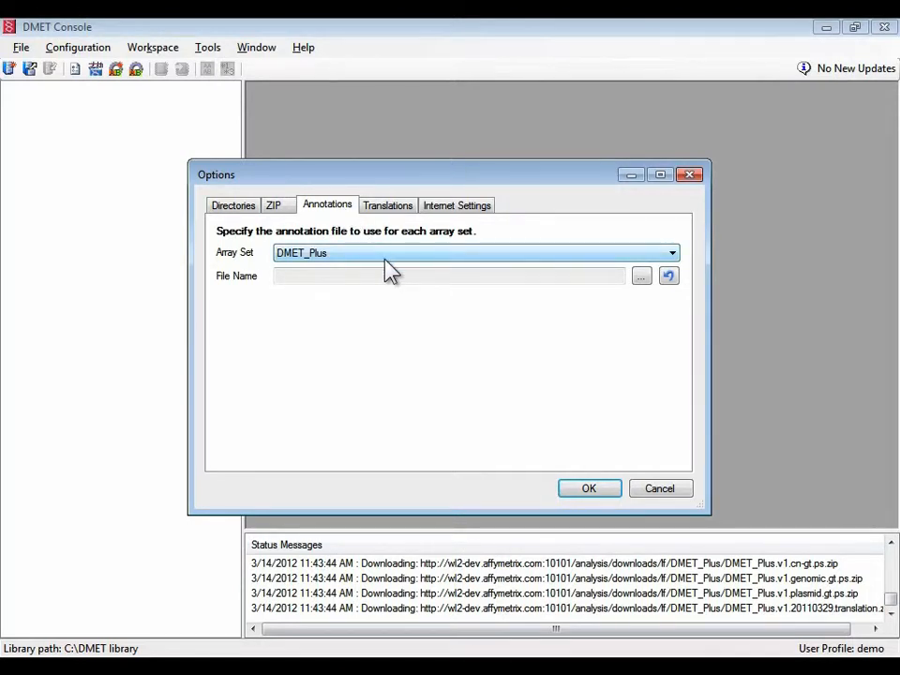
pyautogui.moveTo(553, 283)
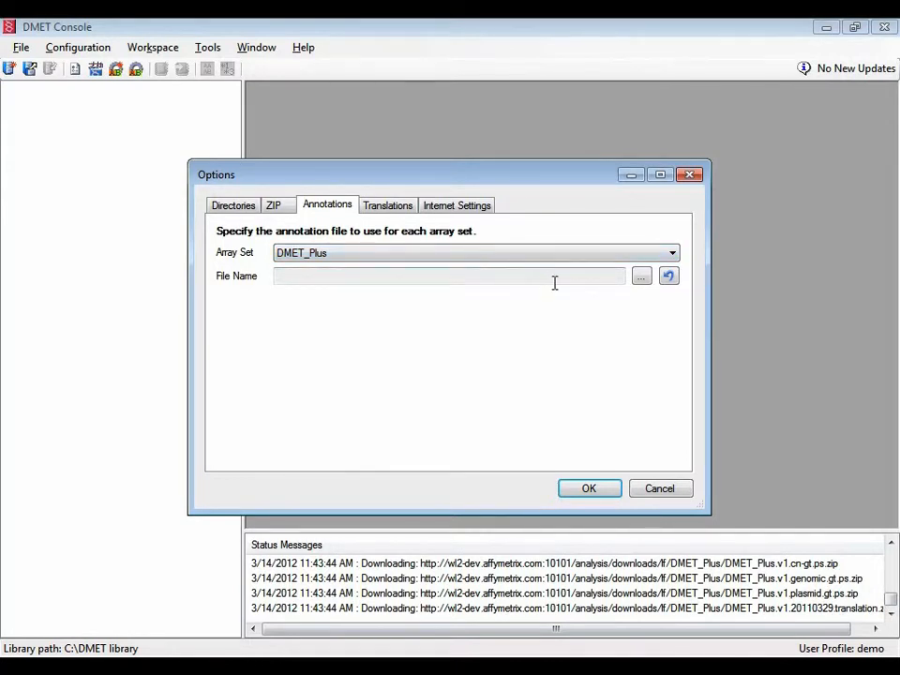
pyautogui.moveTo(608, 281)
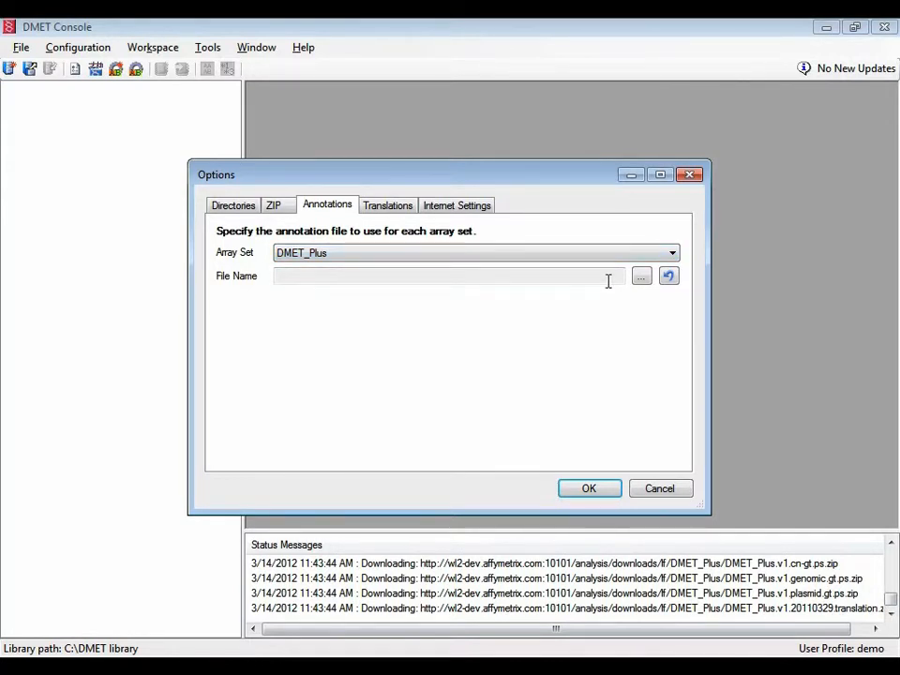
pyautogui.click(641, 275)
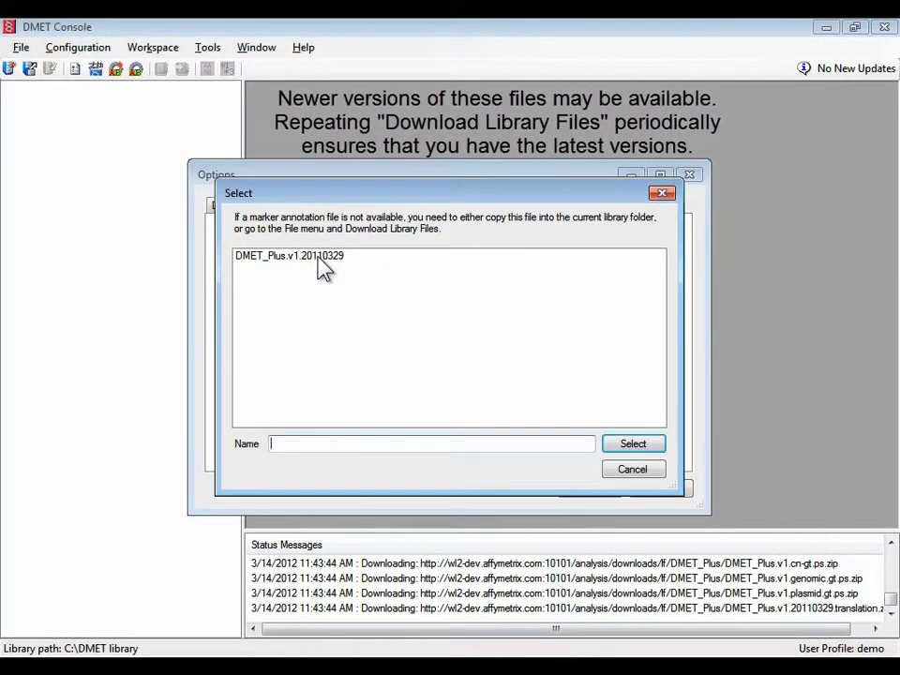
pyautogui.click(289, 255)
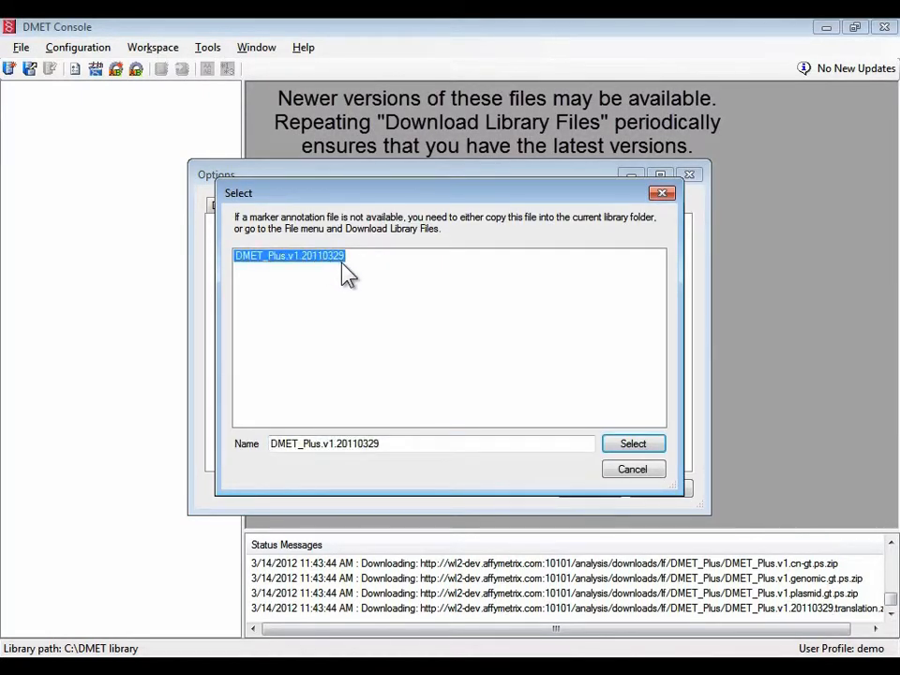
pyautogui.moveTo(577, 431)
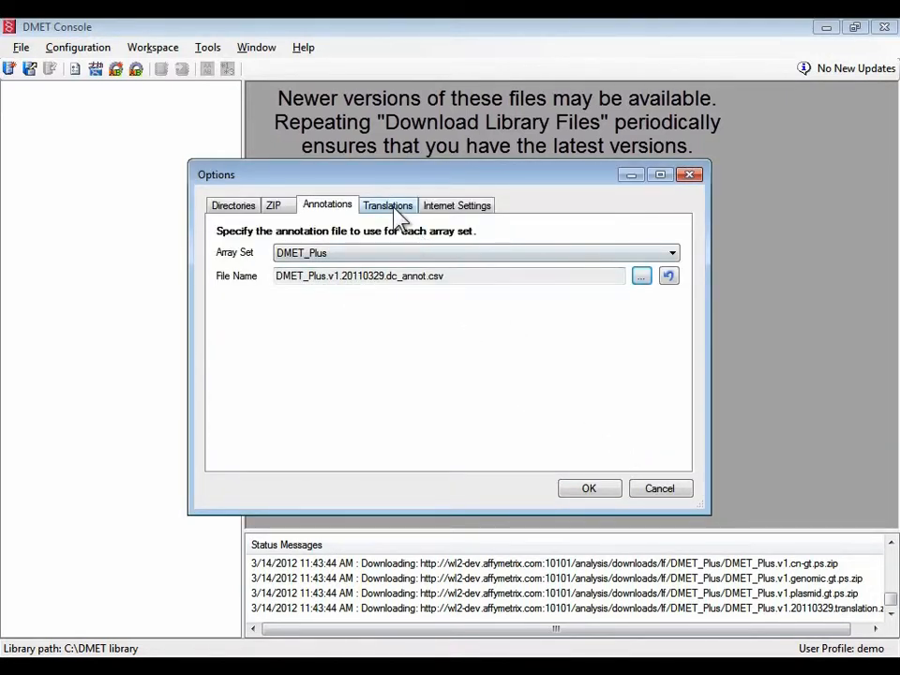
pyautogui.click(386, 204)
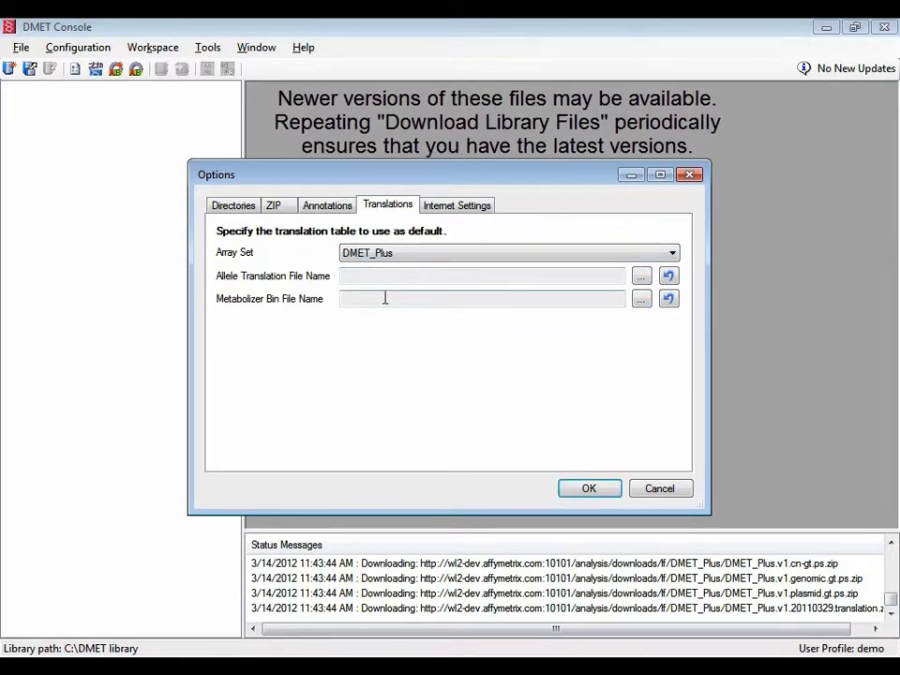
# Choose DMET_Plus.v1.20110329 as the default allele translation table
pyautogui.click(641, 276)
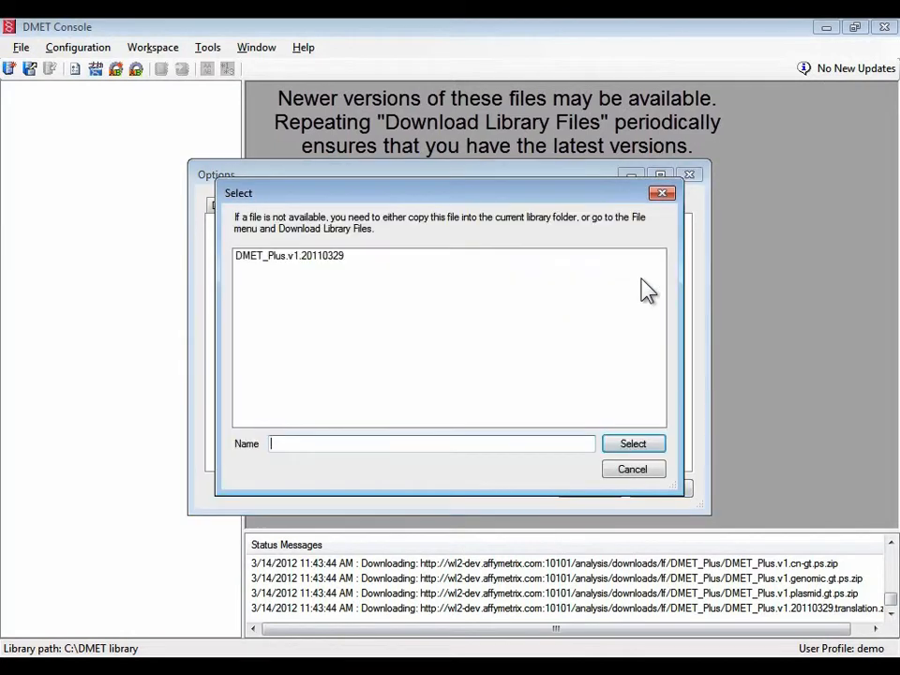
pyautogui.click(289, 255)
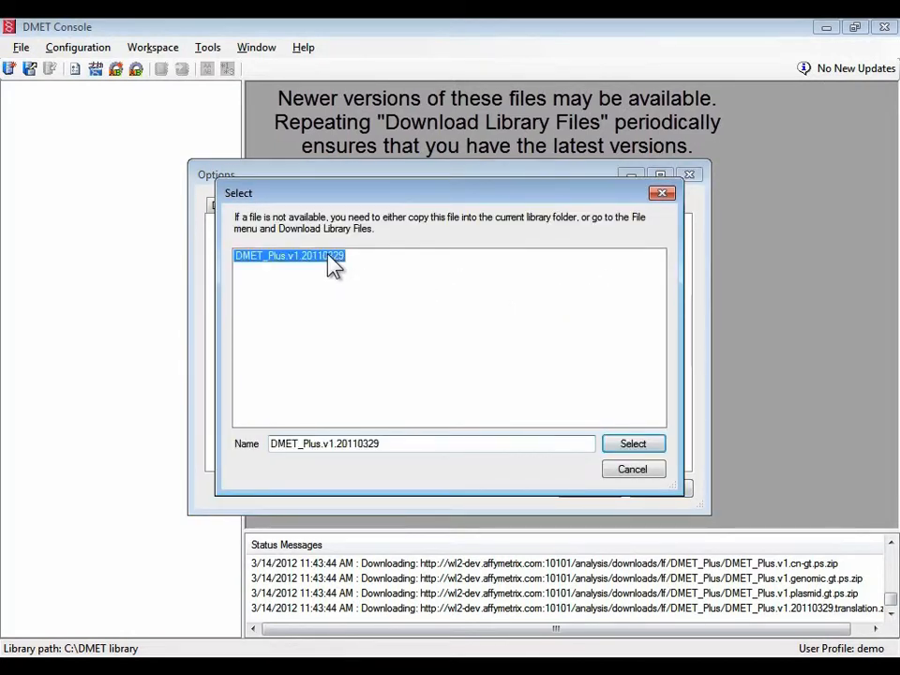
pyautogui.click(634, 442)
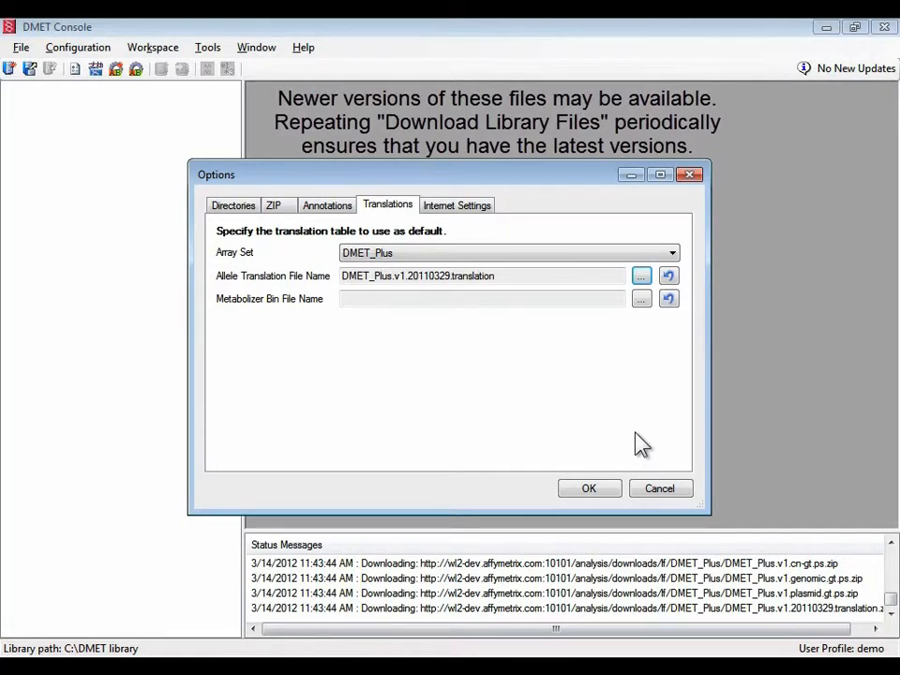
pyautogui.moveTo(641, 330)
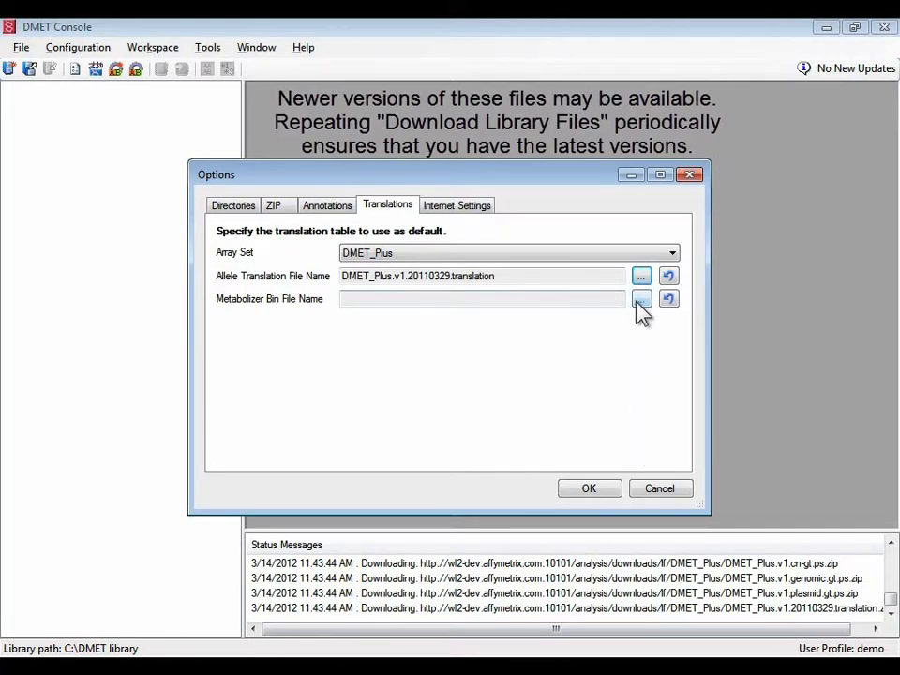
# Choose DMET_Plus.v1.20120314_Affymetrix as the metabolizer bin file
pyautogui.click(641, 300)
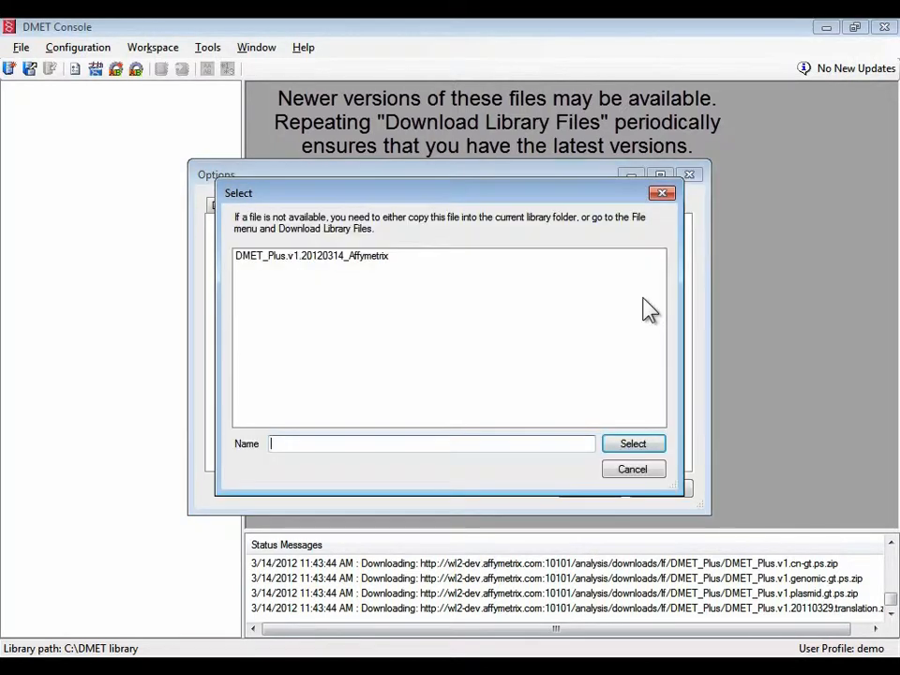
pyautogui.moveTo(478, 296)
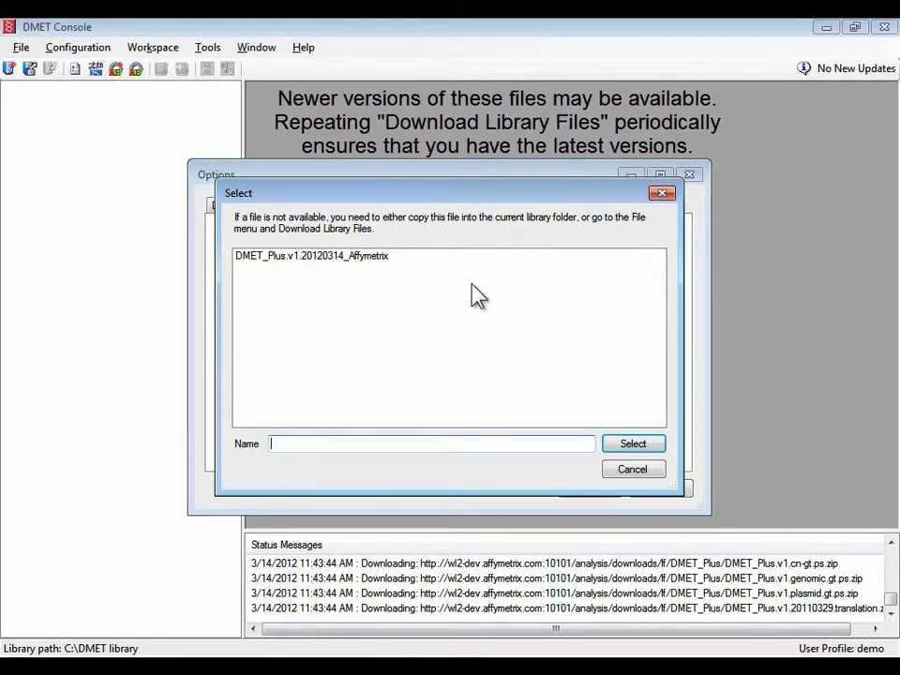
pyautogui.click(311, 255)
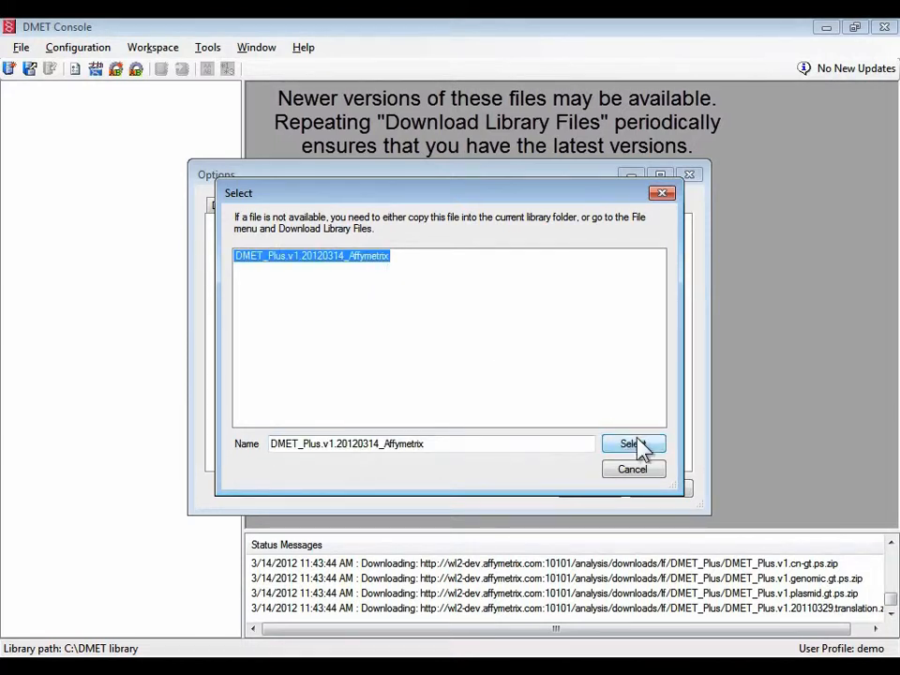
pyautogui.click(626, 442)
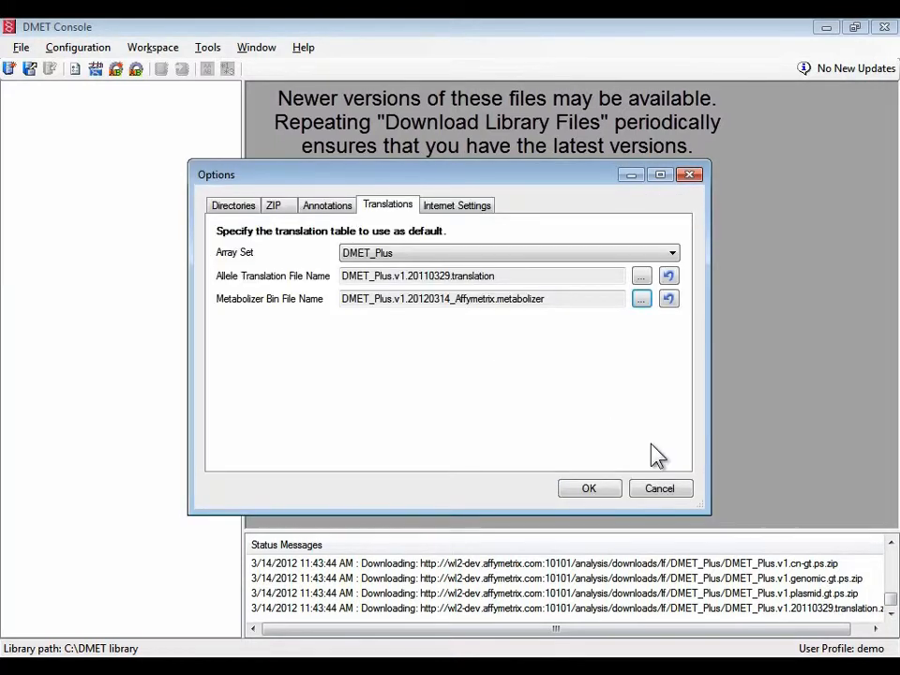
pyautogui.moveTo(577, 379)
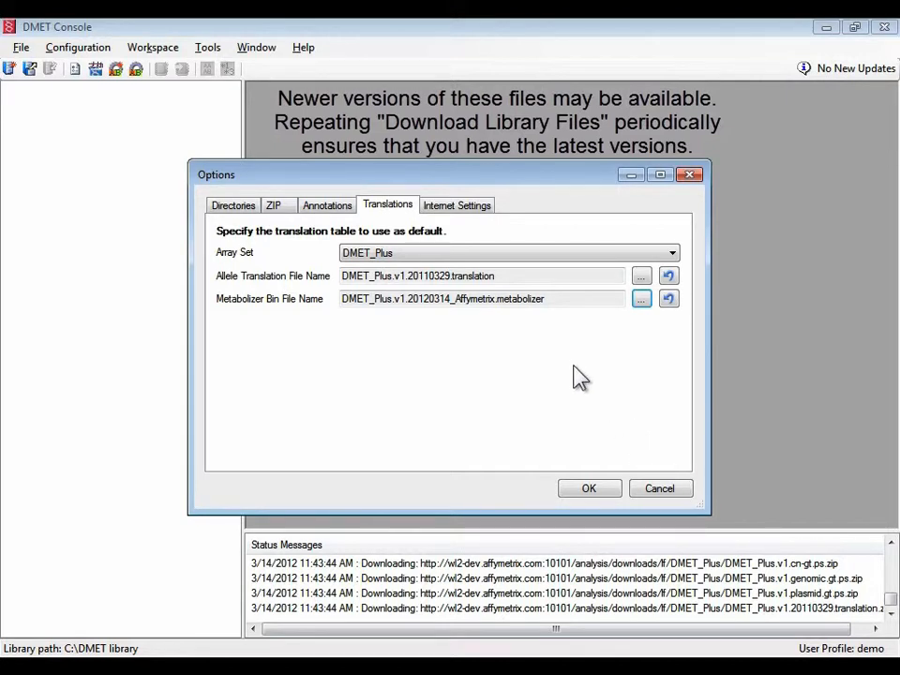
# Leave Proxy Server unchecked on the Internet Settings tab and apply the options
pyautogui.click(458, 204)
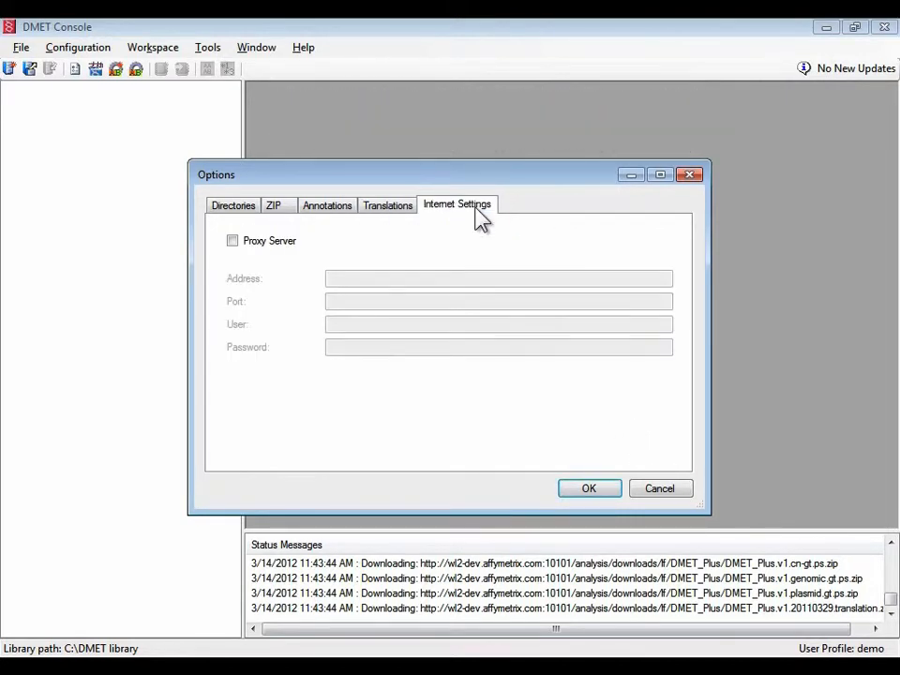
pyautogui.click(233, 240)
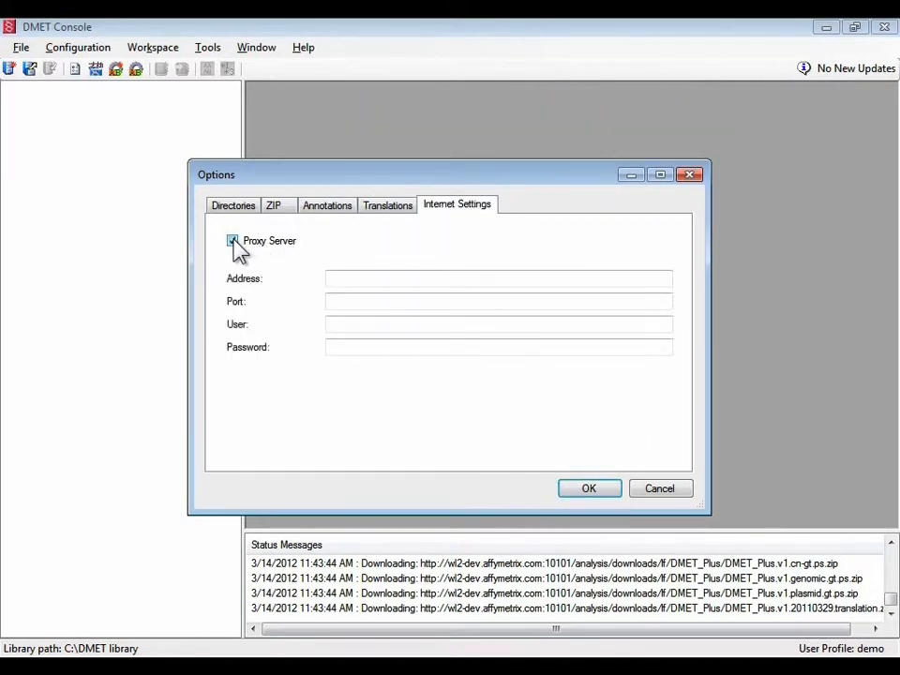
pyautogui.click(231, 240)
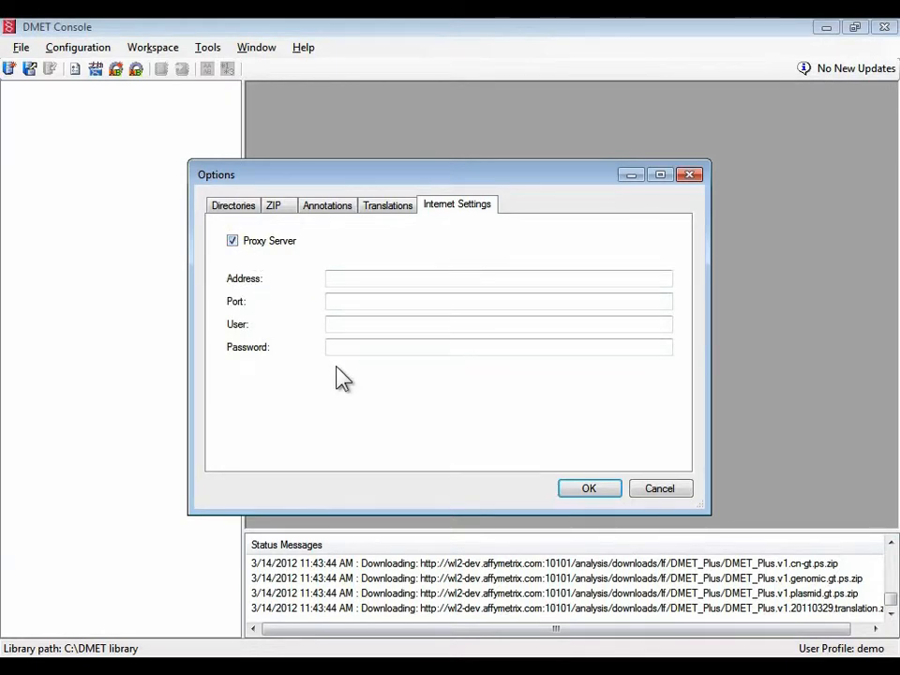
pyautogui.moveTo(341, 371)
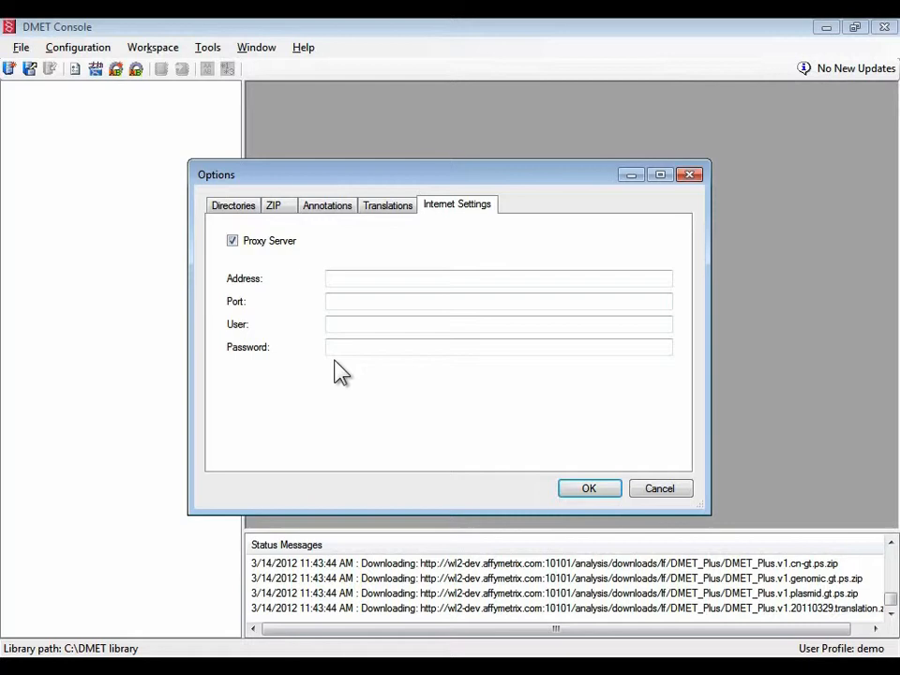
pyautogui.moveTo(349, 373)
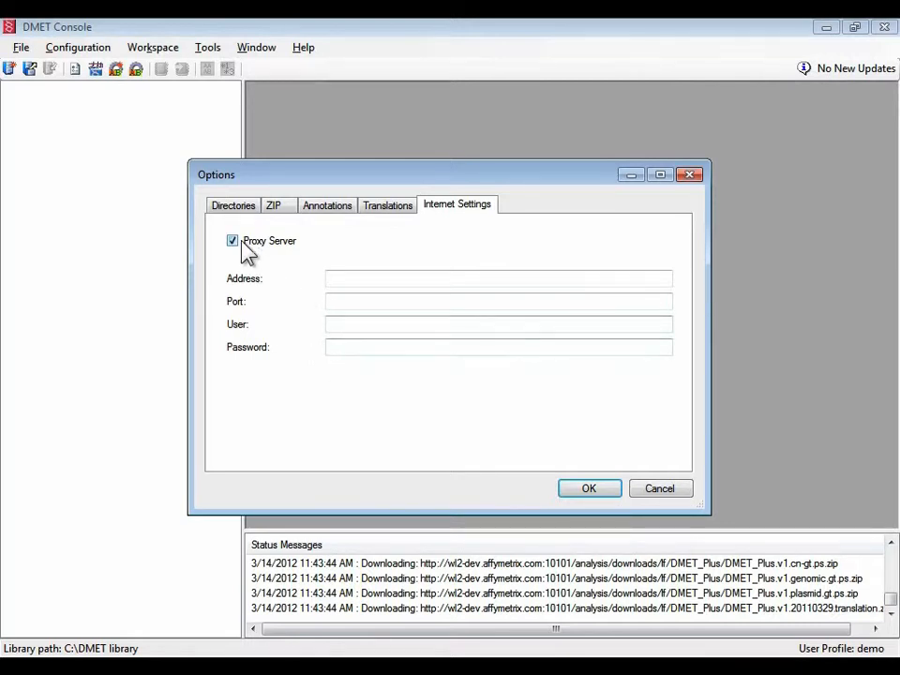
pyautogui.click(233, 240)
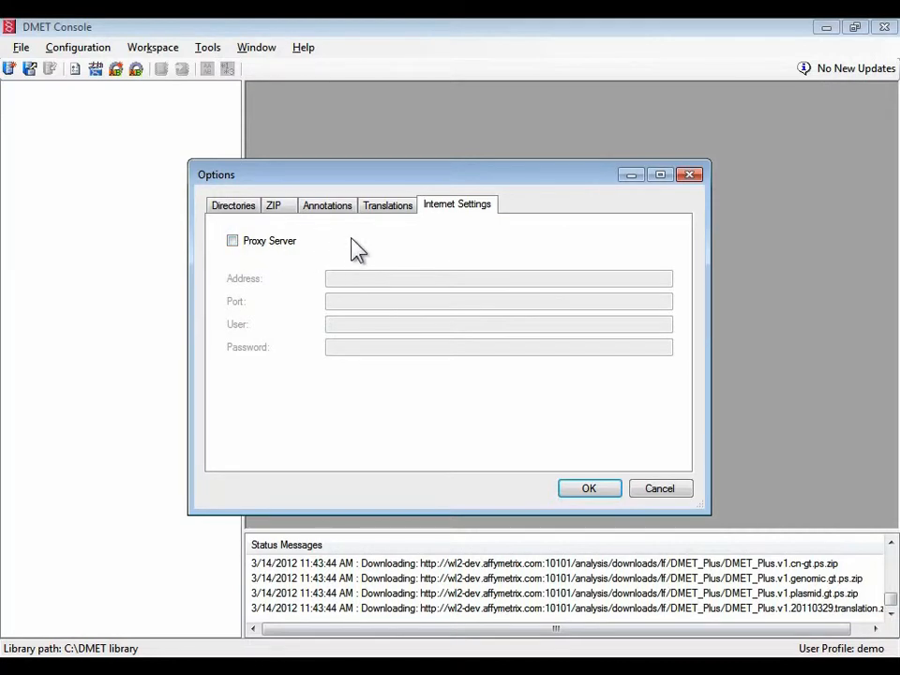
pyautogui.moveTo(352, 304)
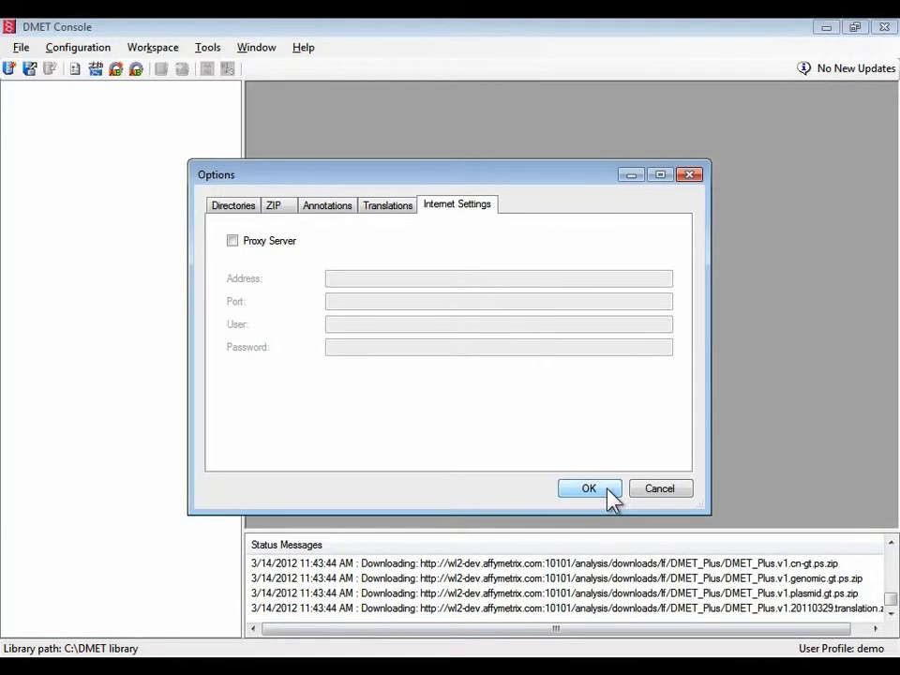
pyautogui.click(588, 488)
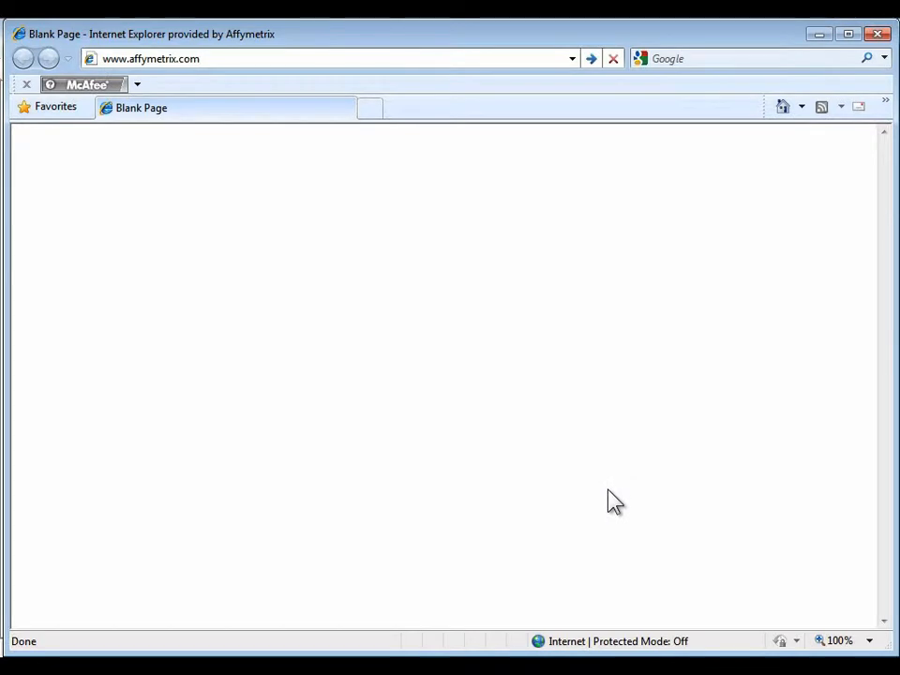
pyautogui.moveTo(341, 168)
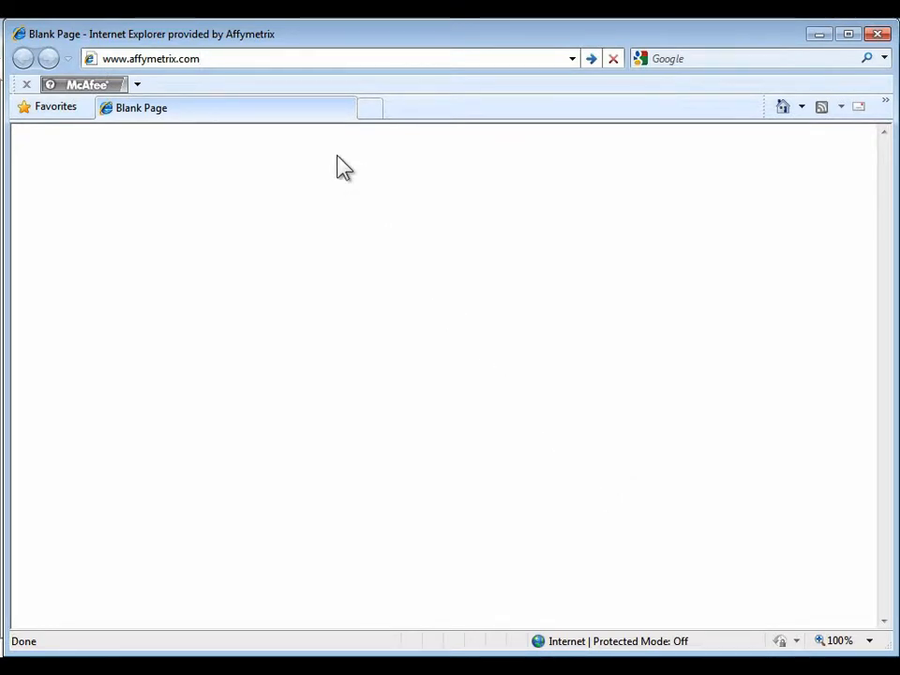
# Navigate affymetrix.com through Products and Drug Metabolism Analysis to the DMET Console Software page
pyautogui.press('Return')
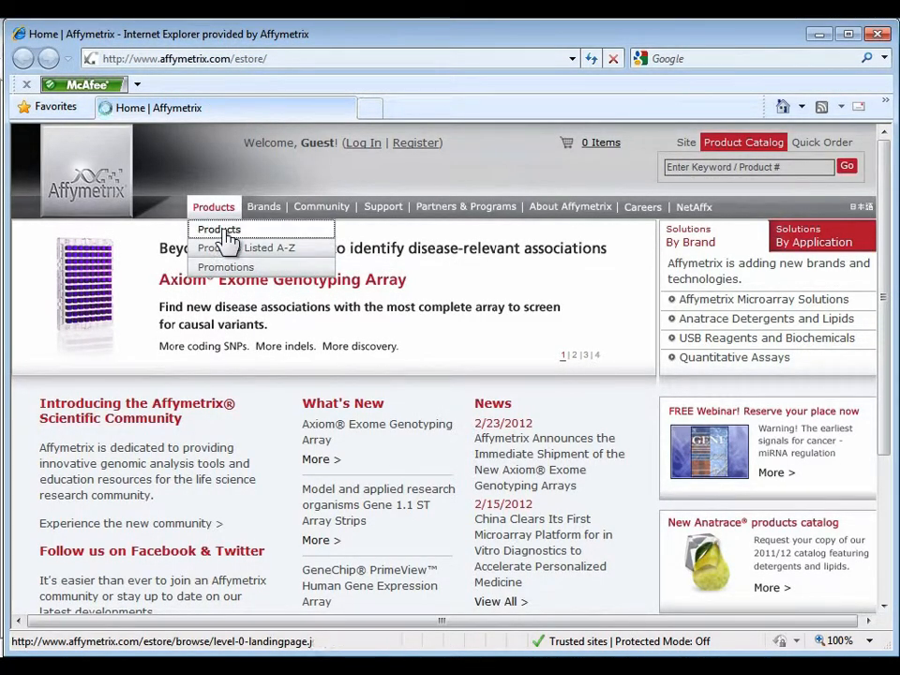
pyautogui.click(218, 229)
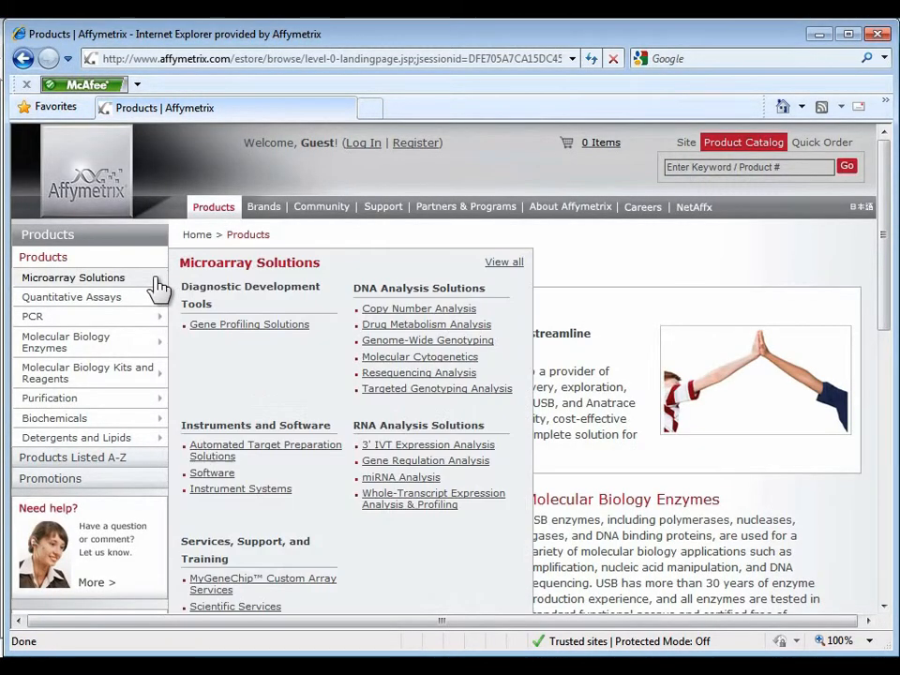
pyautogui.moveTo(366, 326)
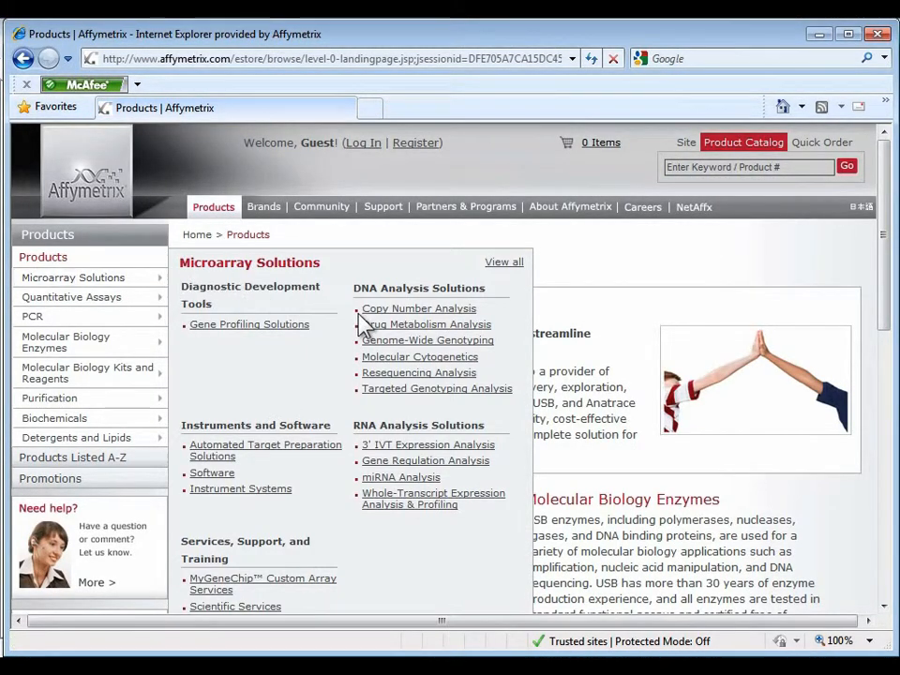
pyautogui.moveTo(427, 323)
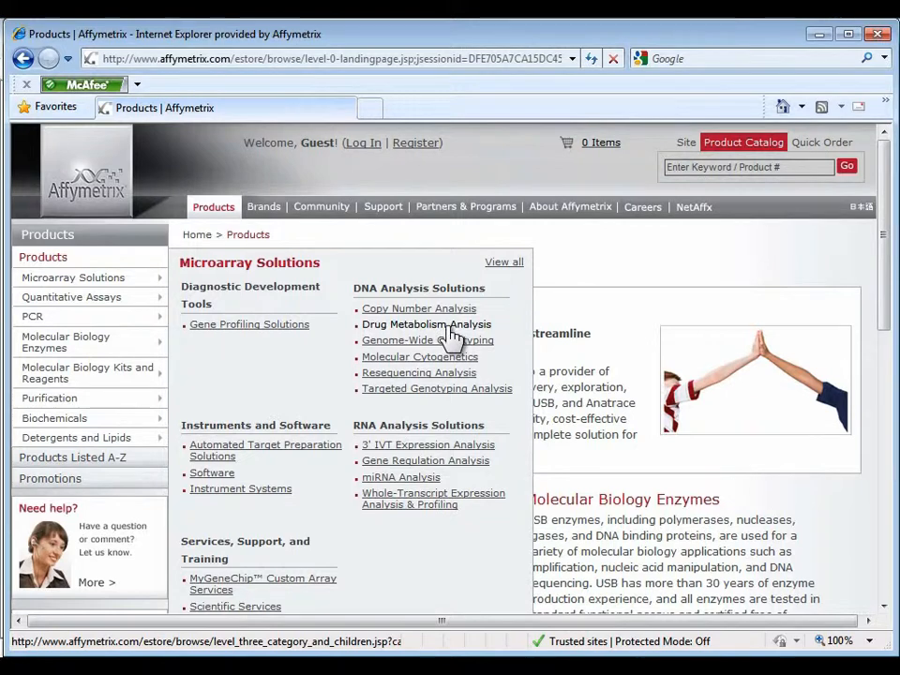
pyautogui.click(426, 323)
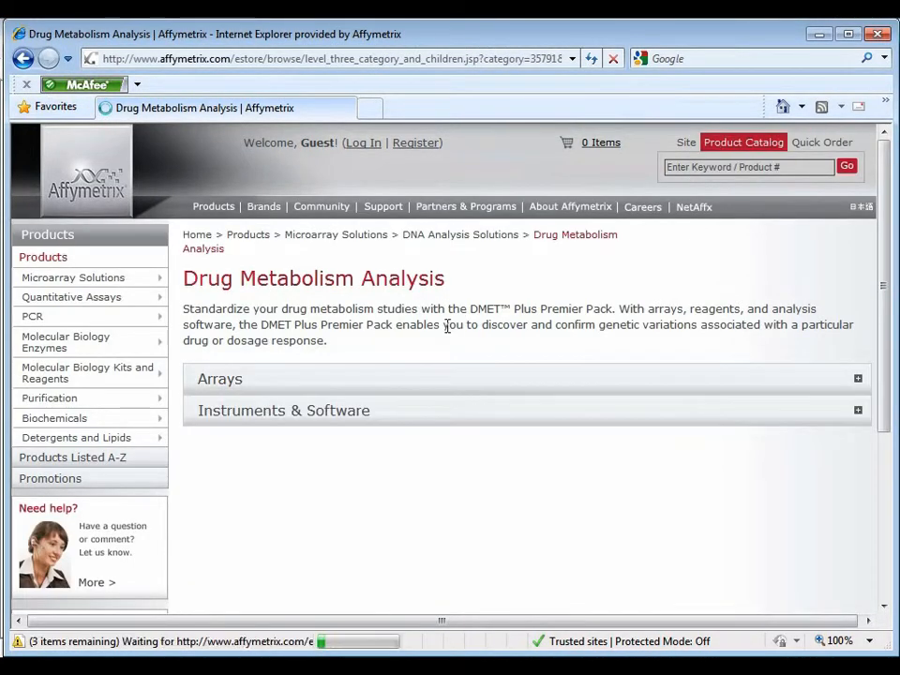
pyautogui.moveTo(439, 408)
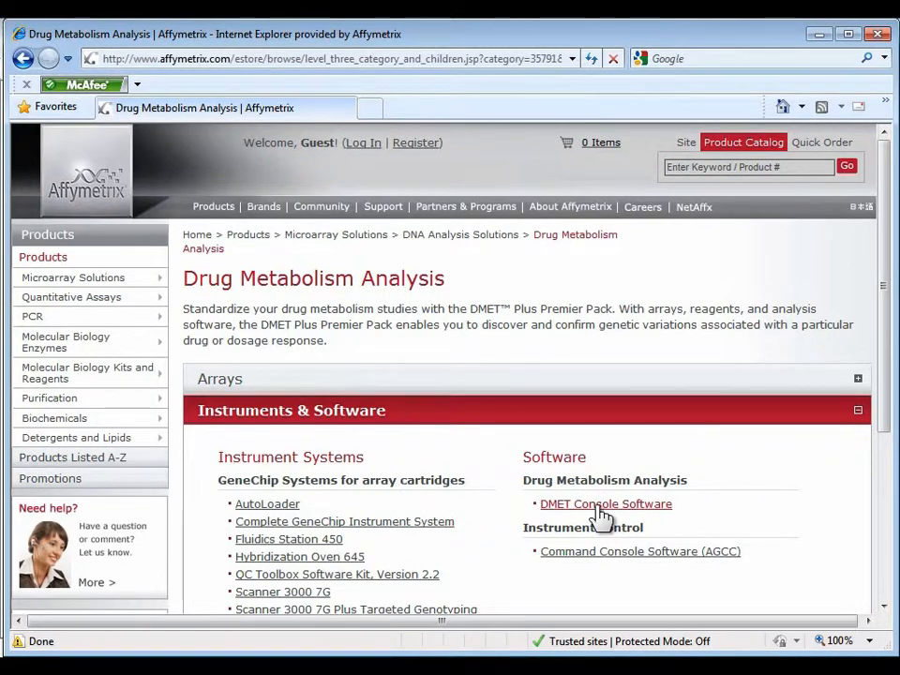
pyautogui.click(605, 502)
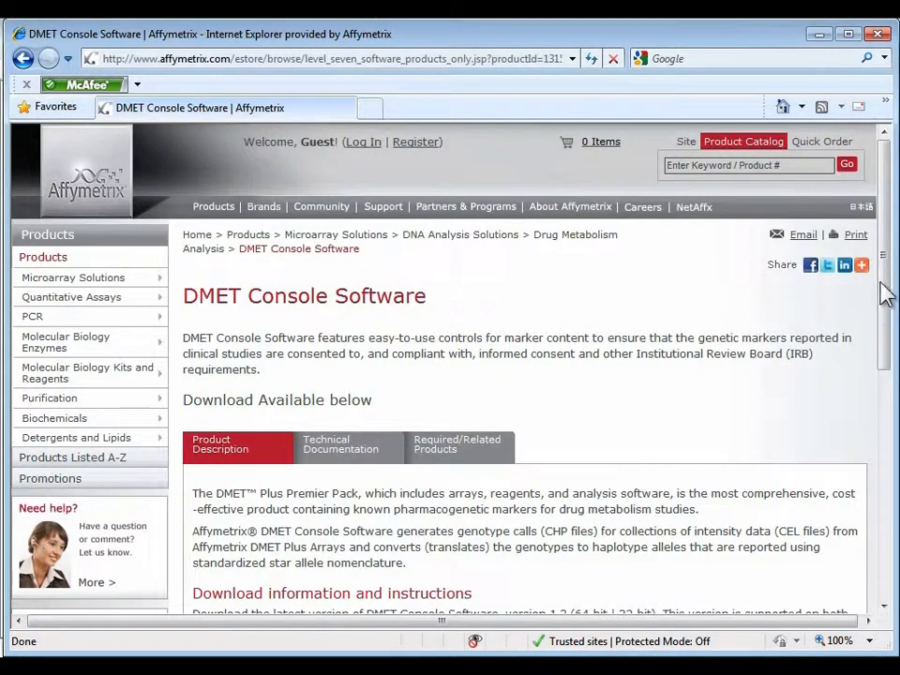
# Show the Technical Documentation list with DMET Plus library, annotation and translation file downloads
pyautogui.scroll(-3)
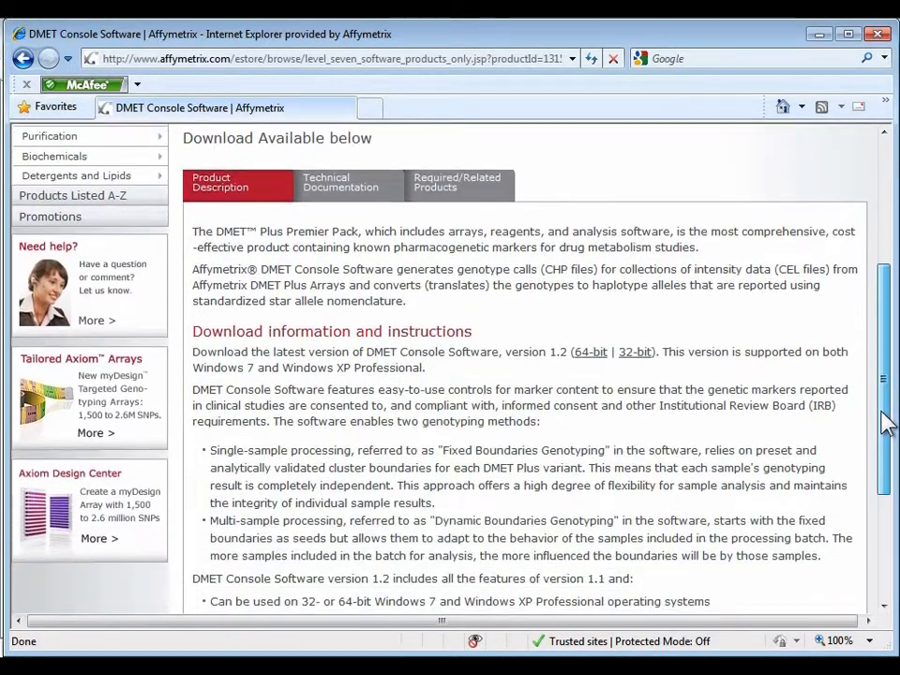
pyautogui.click(341, 182)
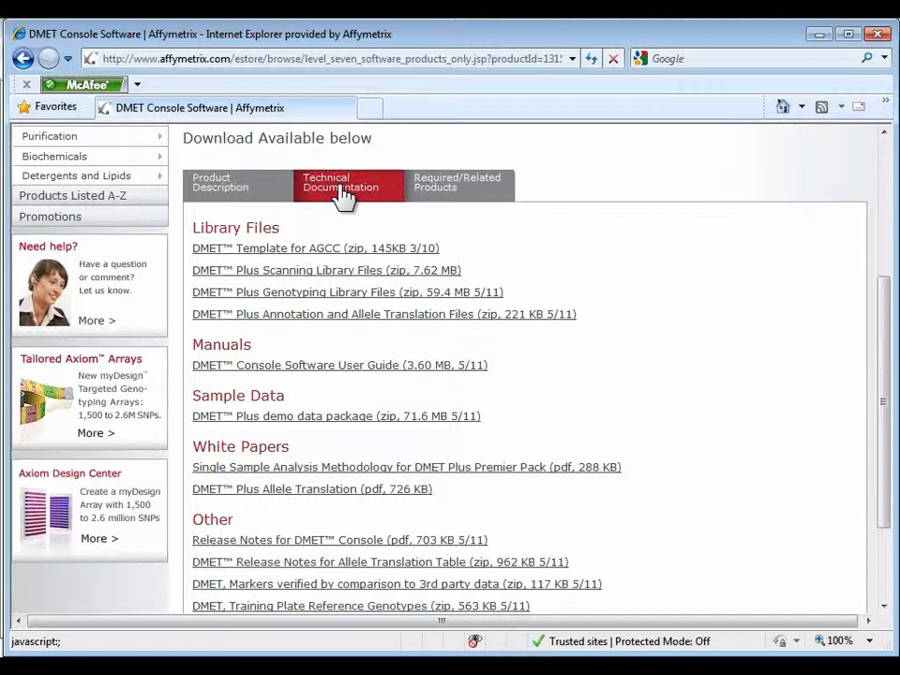
pyautogui.moveTo(345, 214)
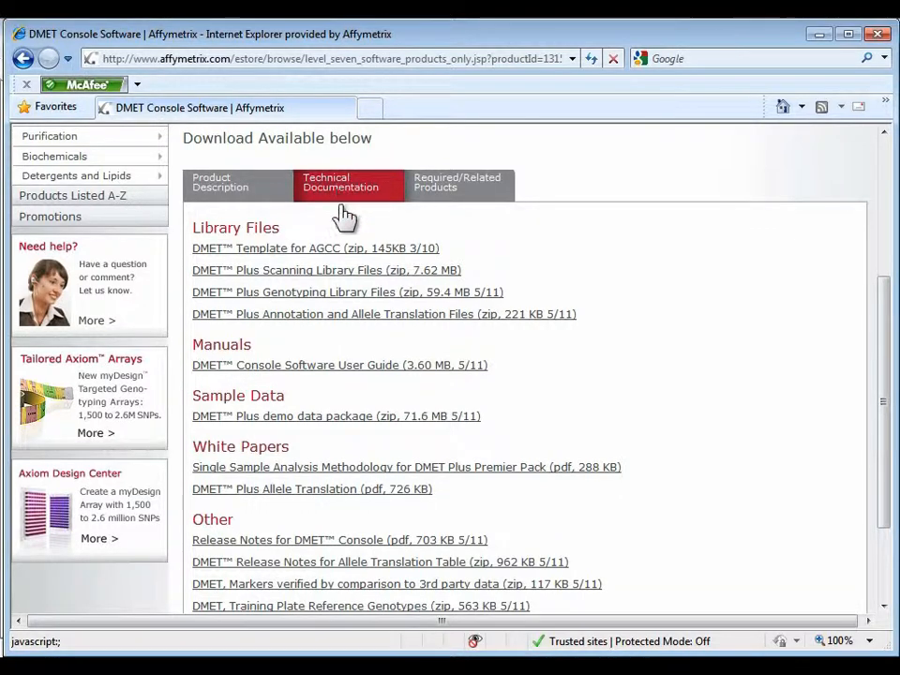
pyautogui.moveTo(319, 292)
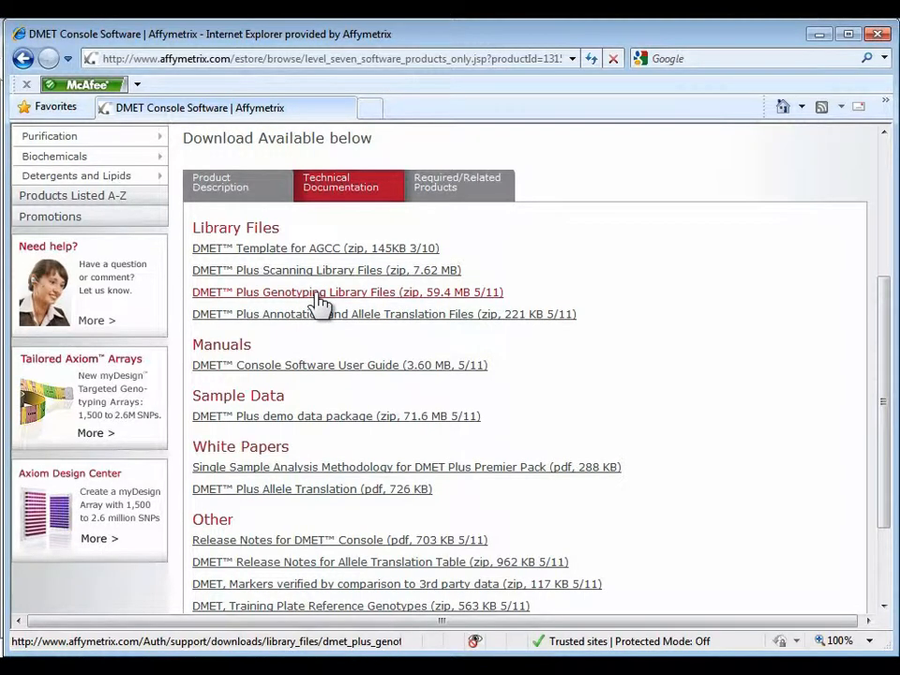
pyautogui.moveTo(337, 315)
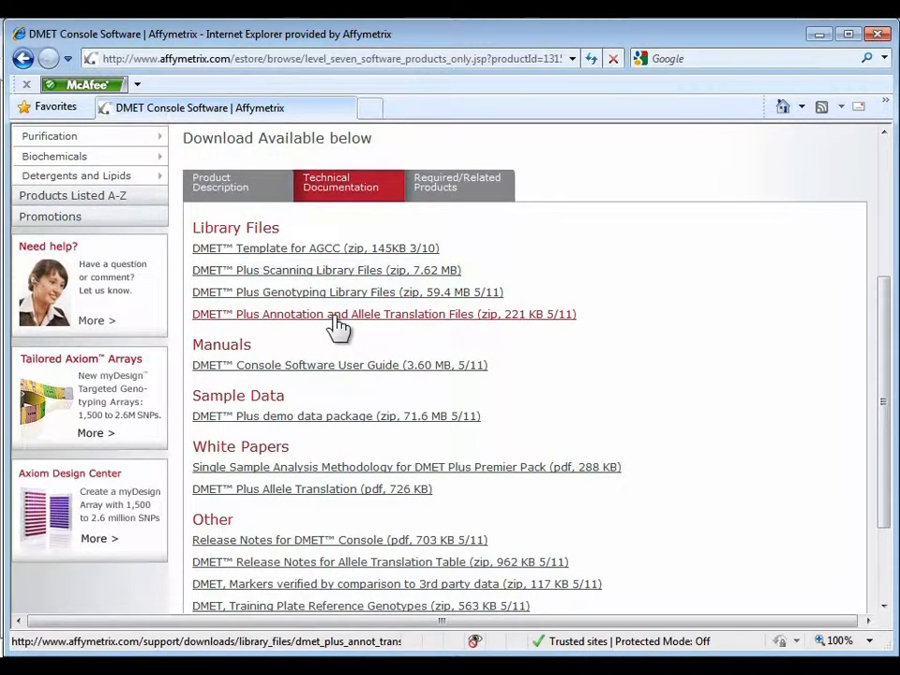
pyautogui.moveTo(885, 360)
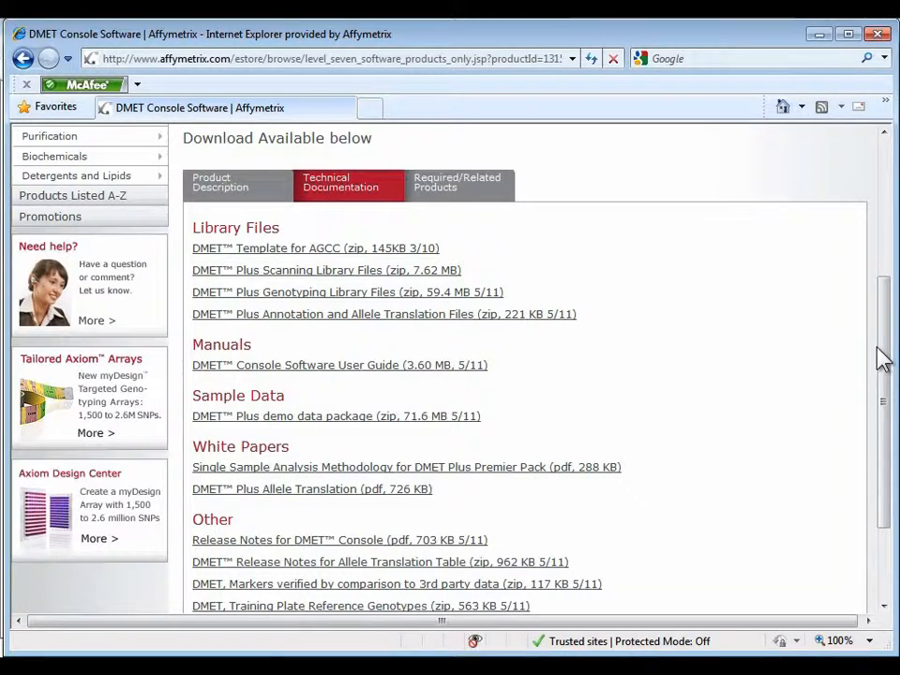
pyautogui.scroll(-3)
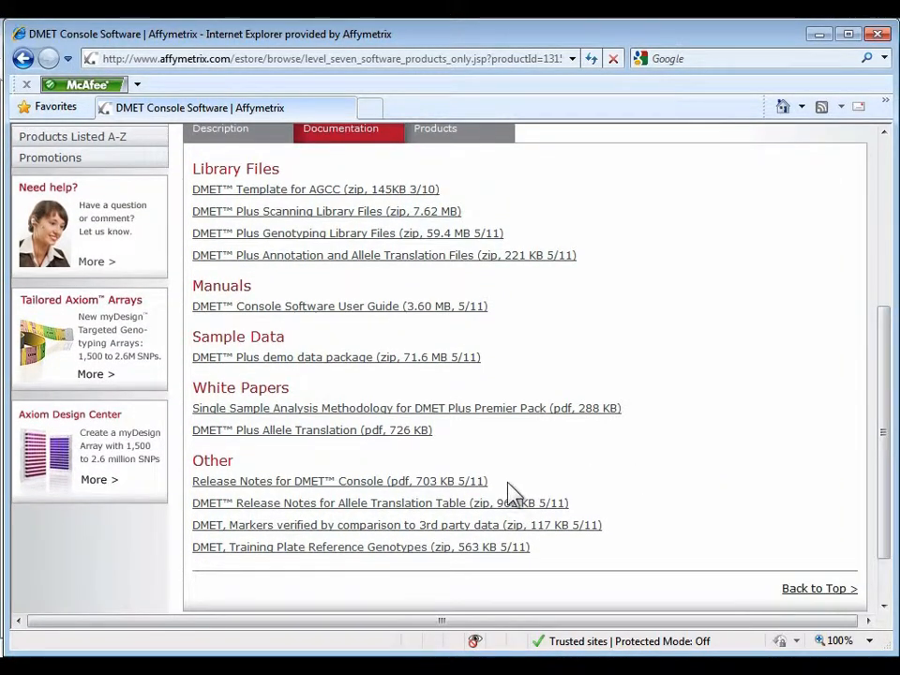
pyautogui.moveTo(378, 502)
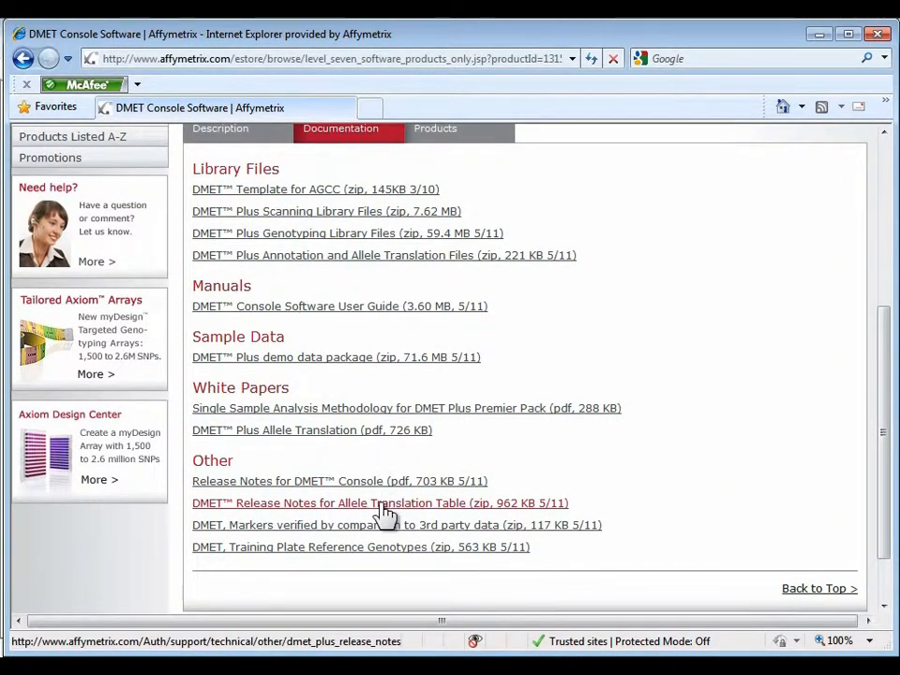